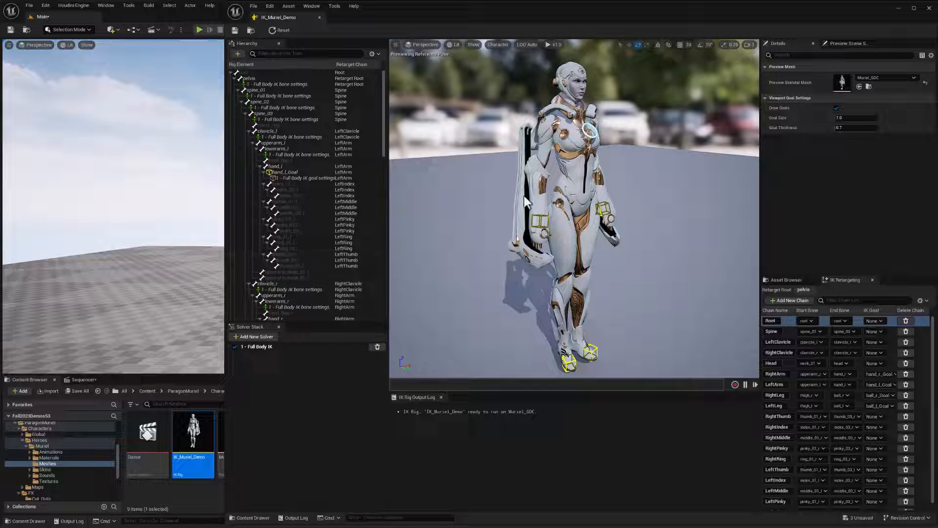
{"action": "mouse_move", "coordinate": [477, 223]}
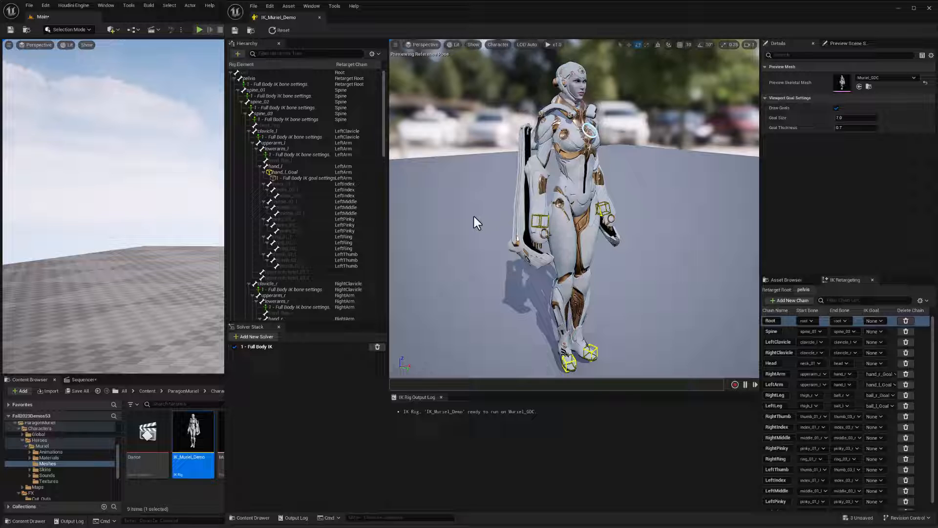
{"action": "mouse_move", "coordinate": [278, 179]}
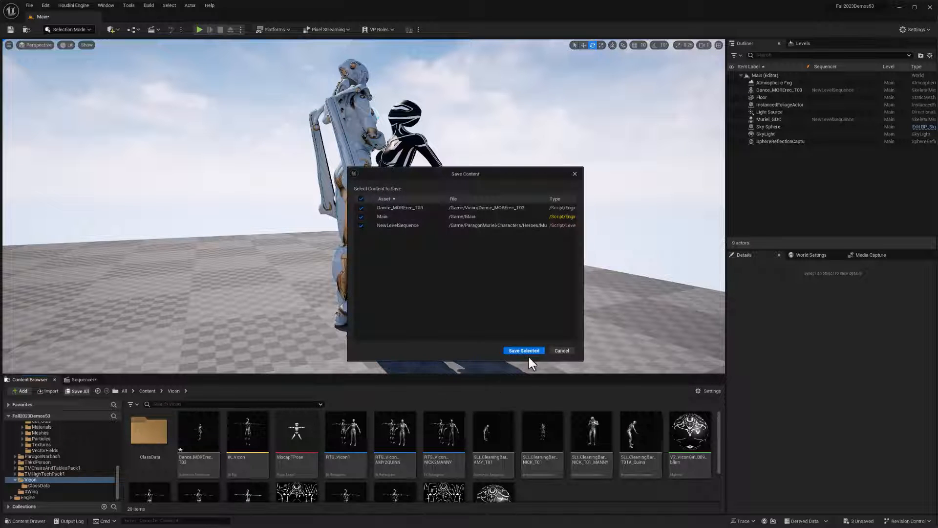
Save pending changes and create the retargeter RTG_ViconMuriel from the IK_Vicon rig
{"action": "left_click", "coordinate": [523, 350]}
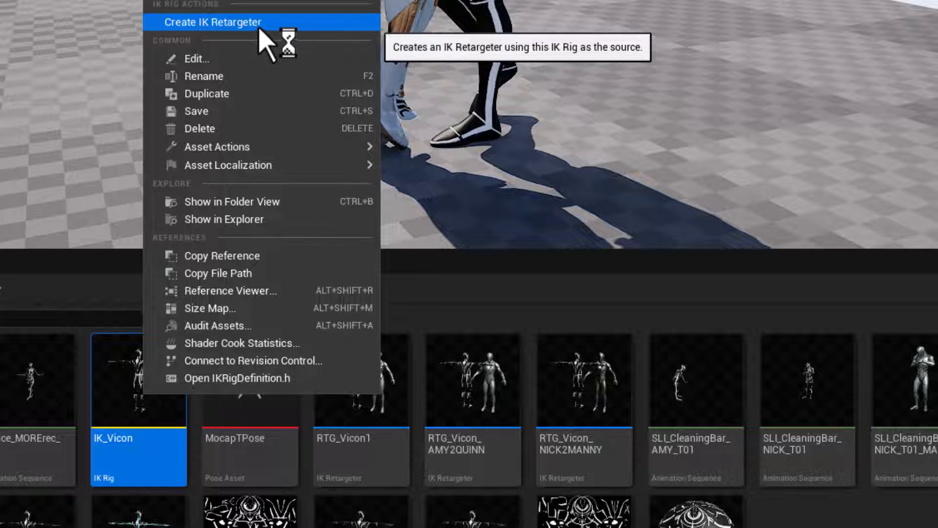
{"action": "left_click", "coordinate": [212, 22]}
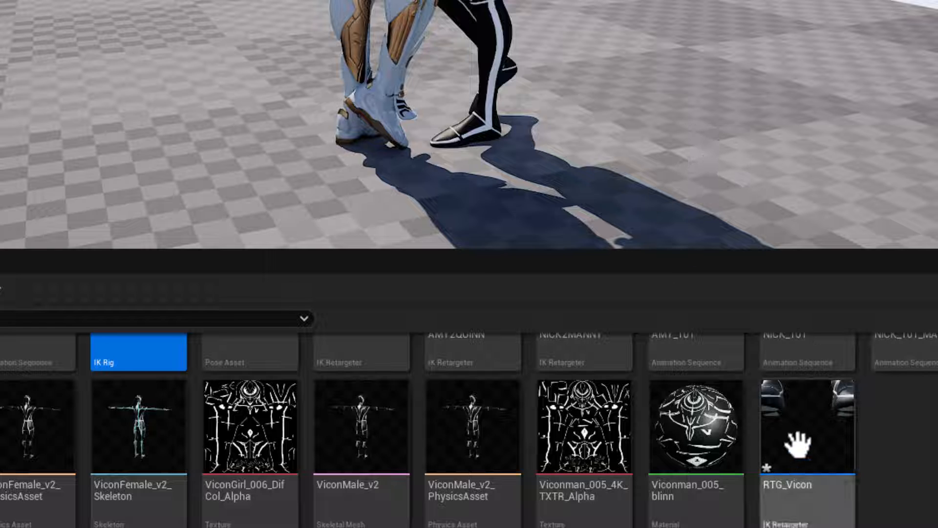
{"action": "left_click", "coordinate": [807, 425]}
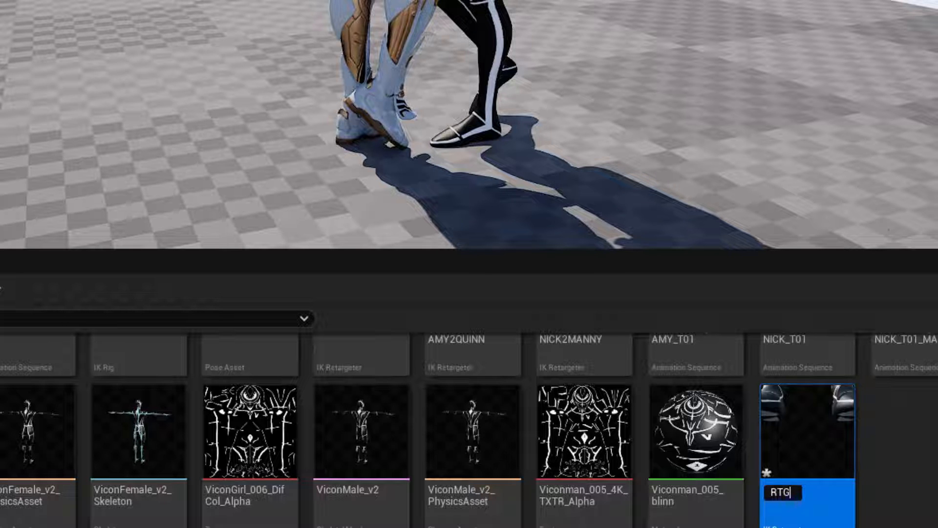
{"action": "type", "text": "_ViconM"}
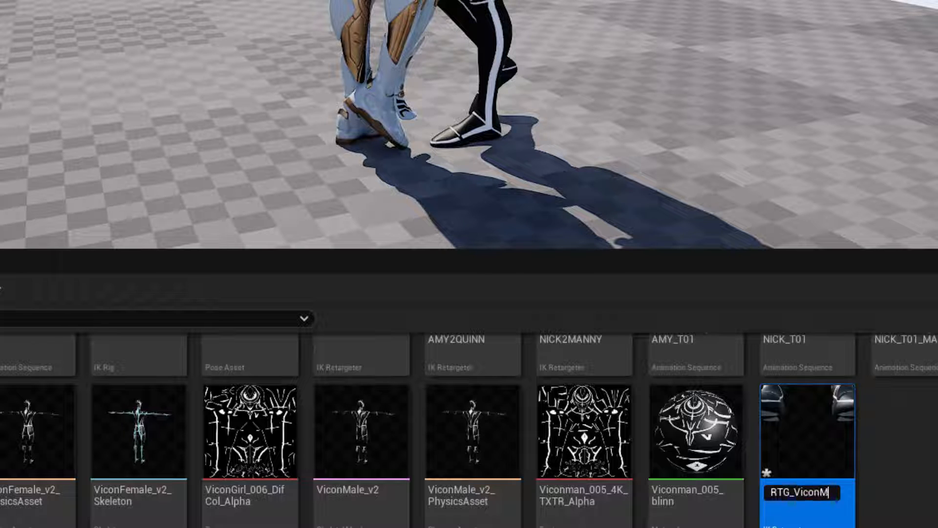
{"action": "type", "text": "G_ViconMuriel2"}
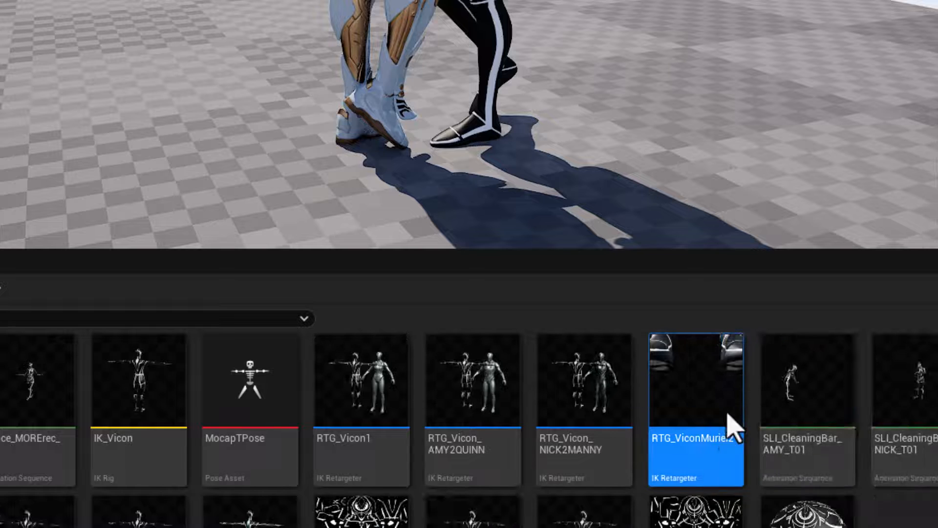
{"action": "right_click", "coordinate": [696, 410]}
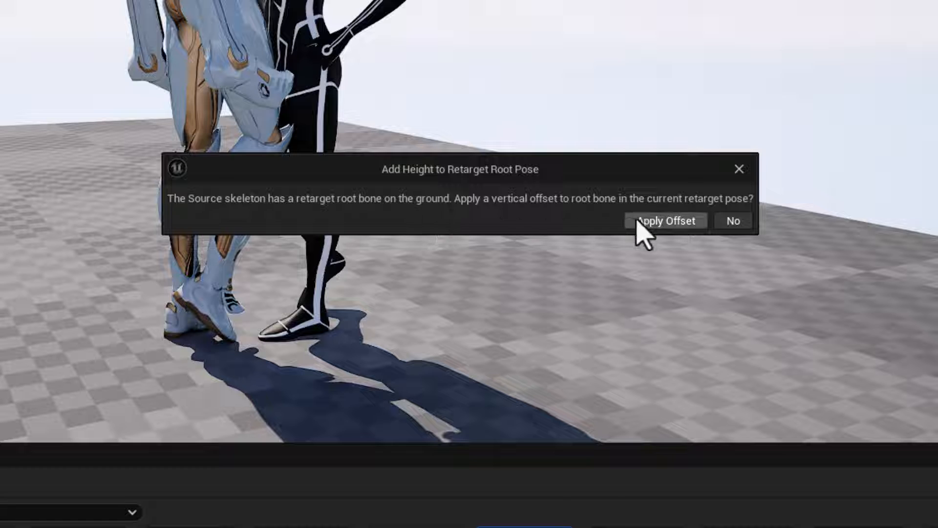
{"action": "mouse_move", "coordinate": [565, 231]}
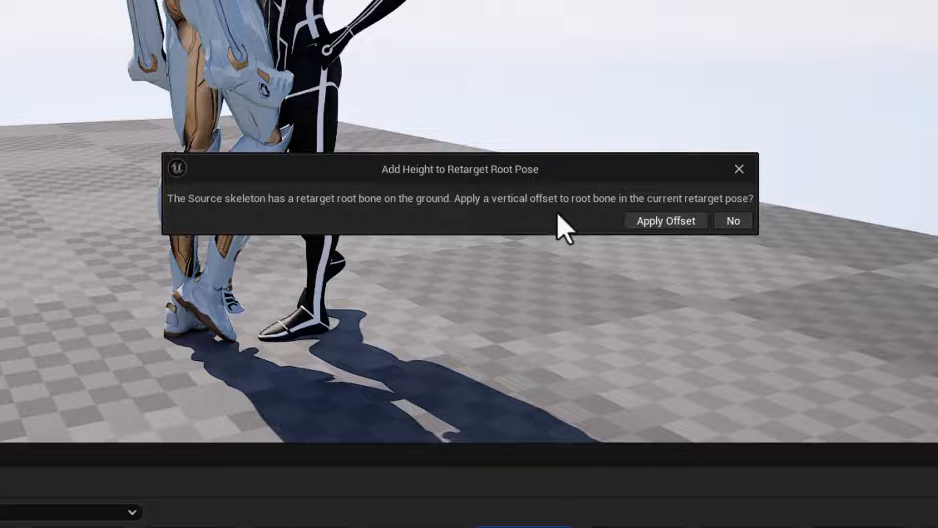
{"action": "mouse_move", "coordinate": [629, 243]}
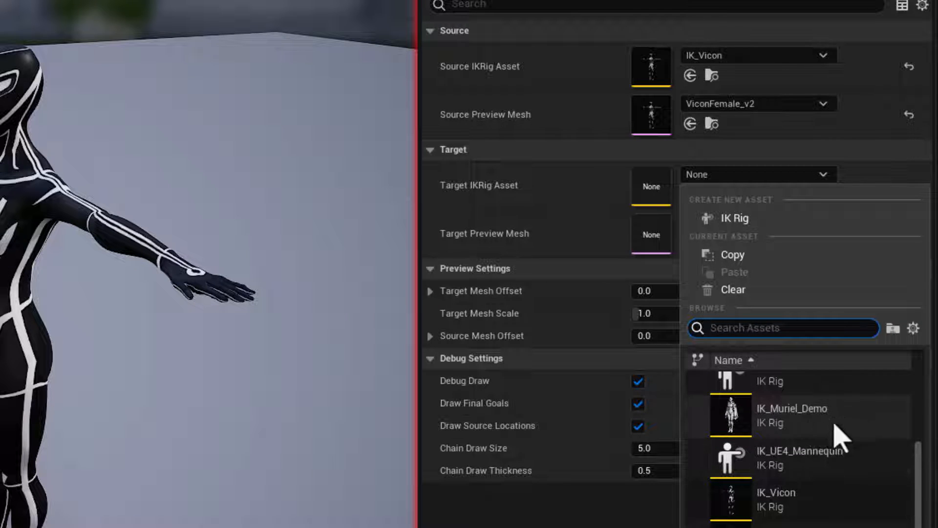
Set IK_Muriel_Demo as the target IK rig and auto-map its chains
{"action": "left_click", "coordinate": [791, 415]}
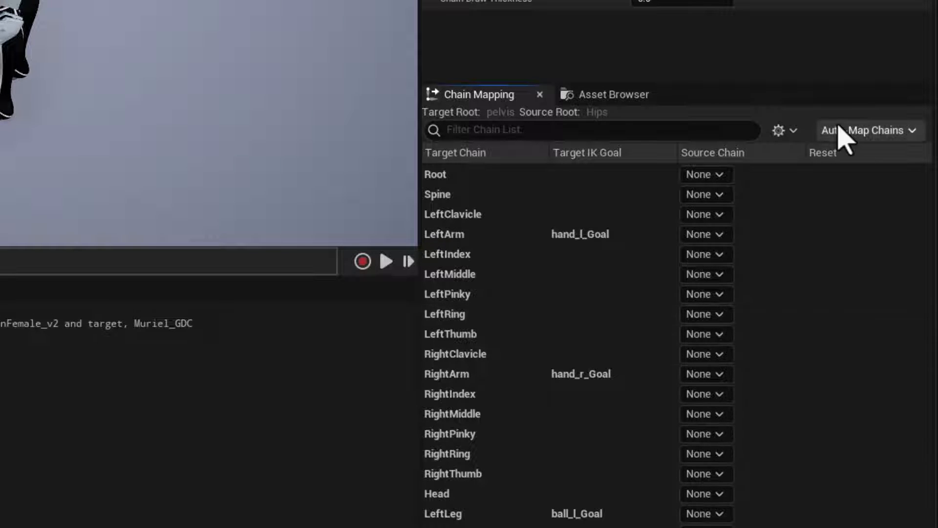
{"action": "left_click", "coordinate": [869, 130]}
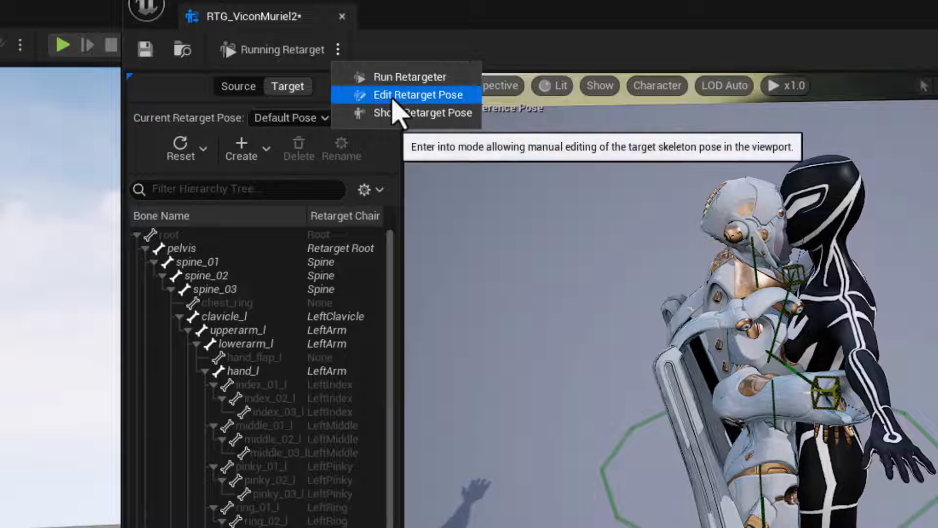
Rotate the Vicon source's Hips bone to Z 180 in the retarget pose
{"action": "left_click", "coordinate": [417, 94]}
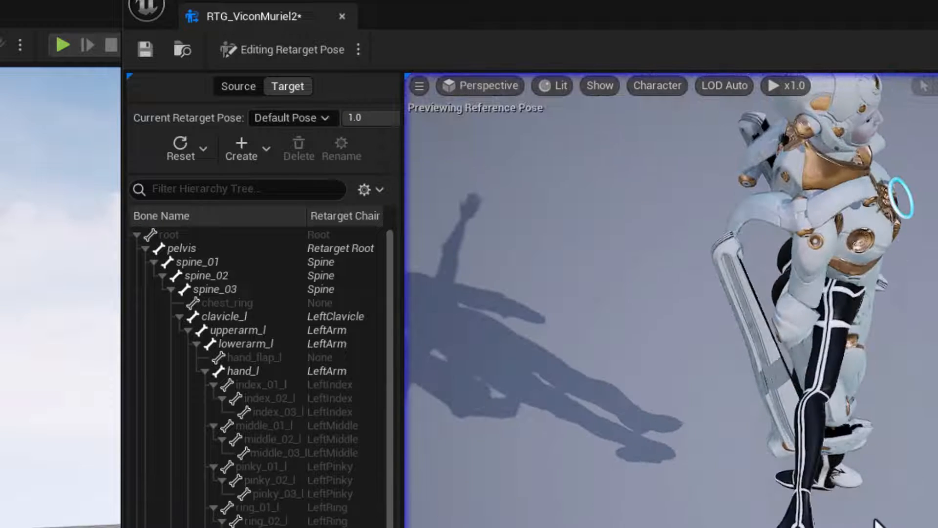
{"action": "left_click", "coordinate": [238, 85]}
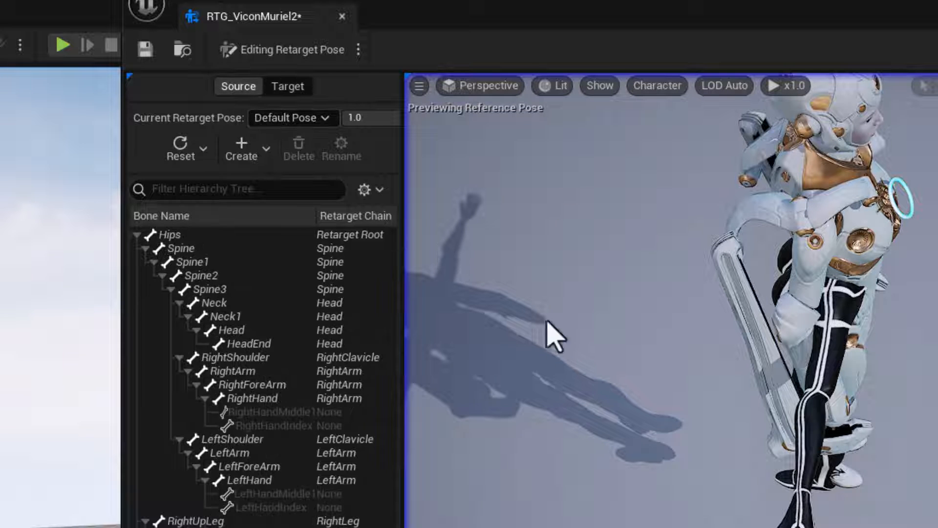
{"action": "left_click", "coordinate": [169, 234]}
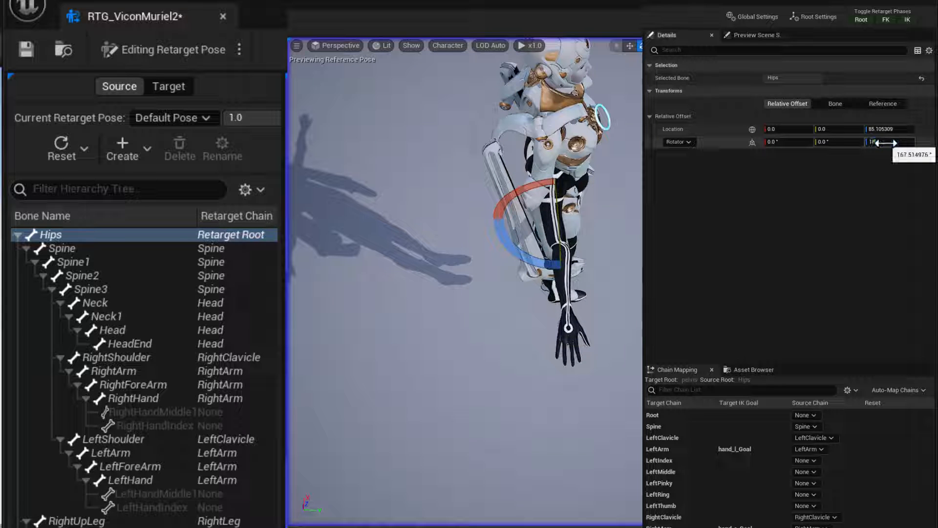
{"action": "left_click_drag", "start_coordinate": [886, 141], "coordinate": [898, 141]}
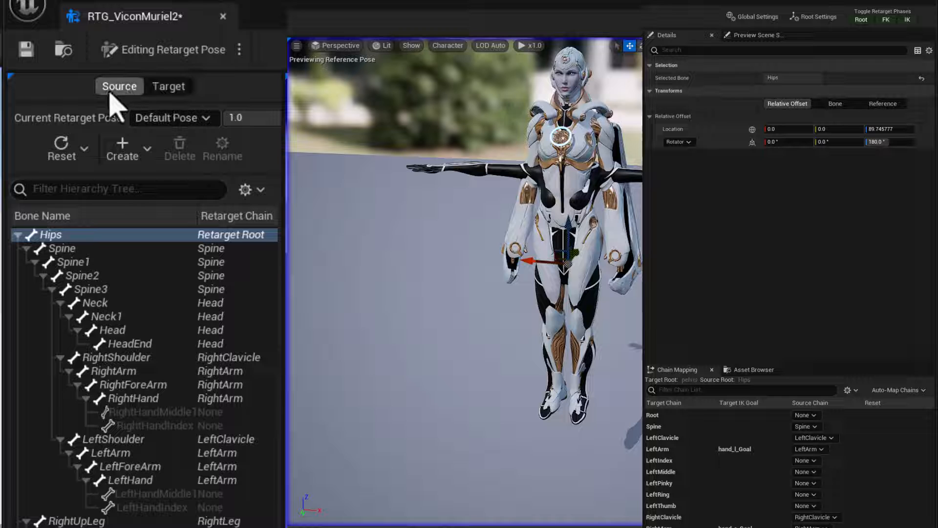
In Muriel's target pose, rotate the left clavicle and upper arm toward the source arm
{"action": "left_click", "coordinate": [168, 86]}
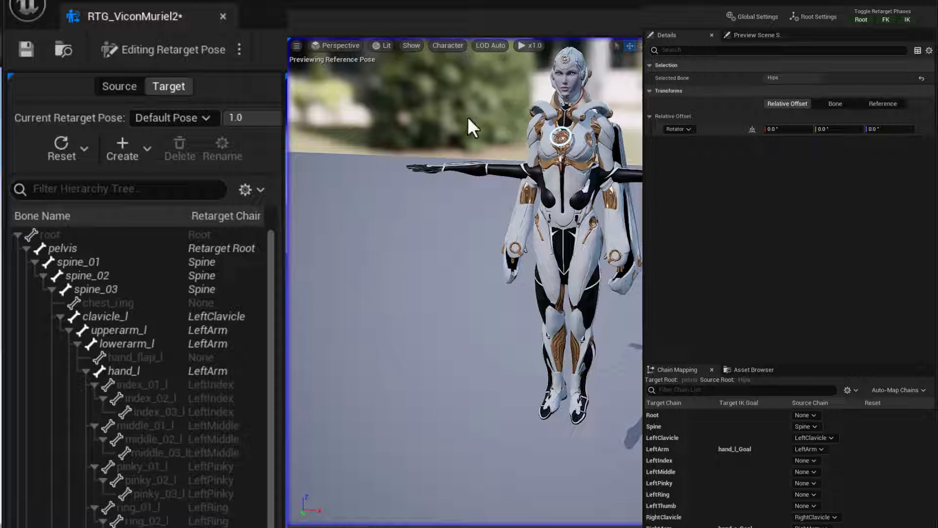
{"action": "left_click", "coordinate": [447, 46]}
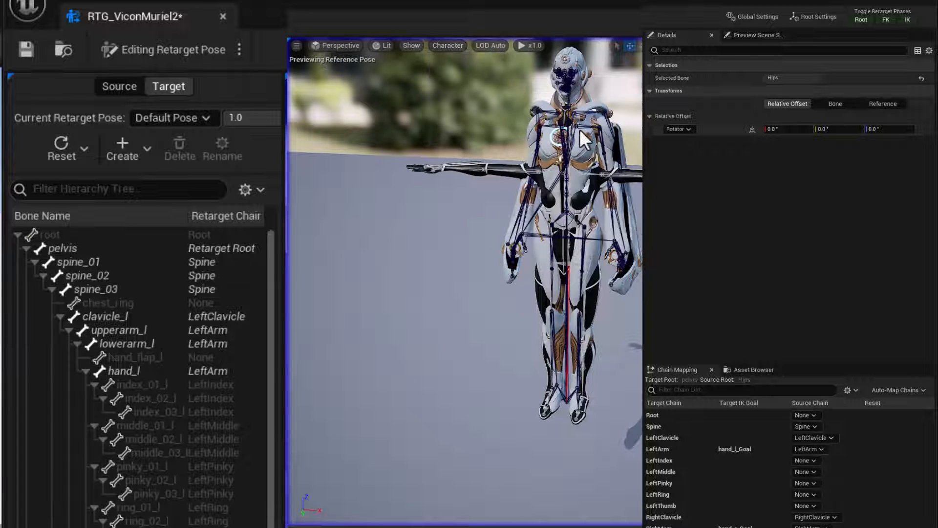
{"action": "left_click", "coordinate": [107, 316]}
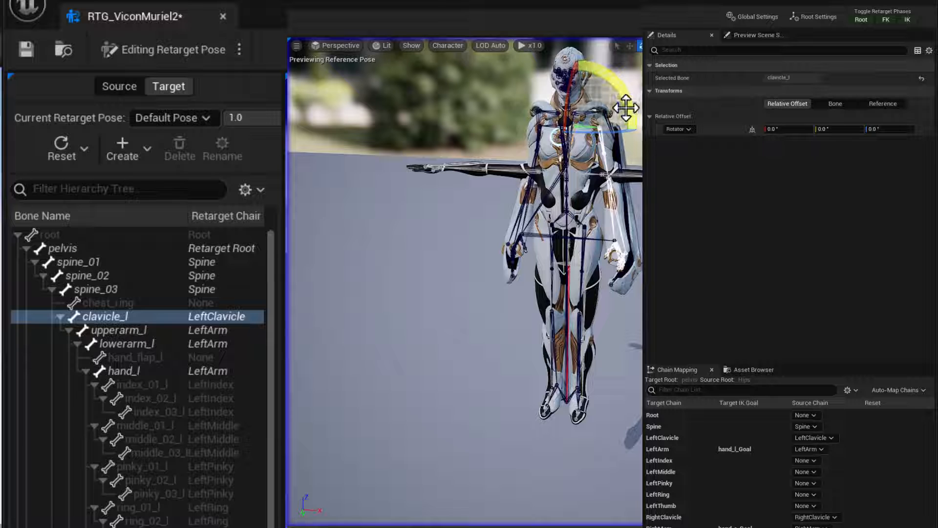
{"action": "left_click_drag", "start_coordinate": [824, 129], "coordinate": [840, 129]}
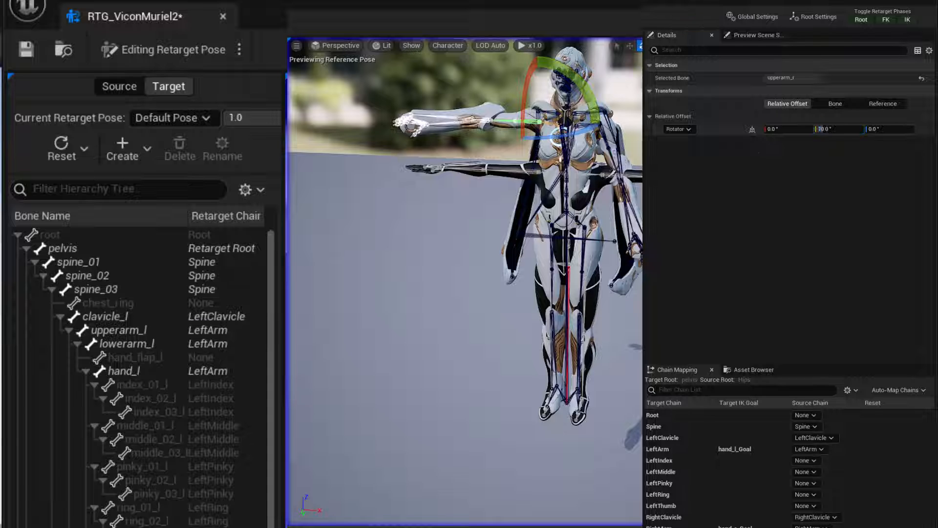
{"action": "left_click", "coordinate": [120, 330]}
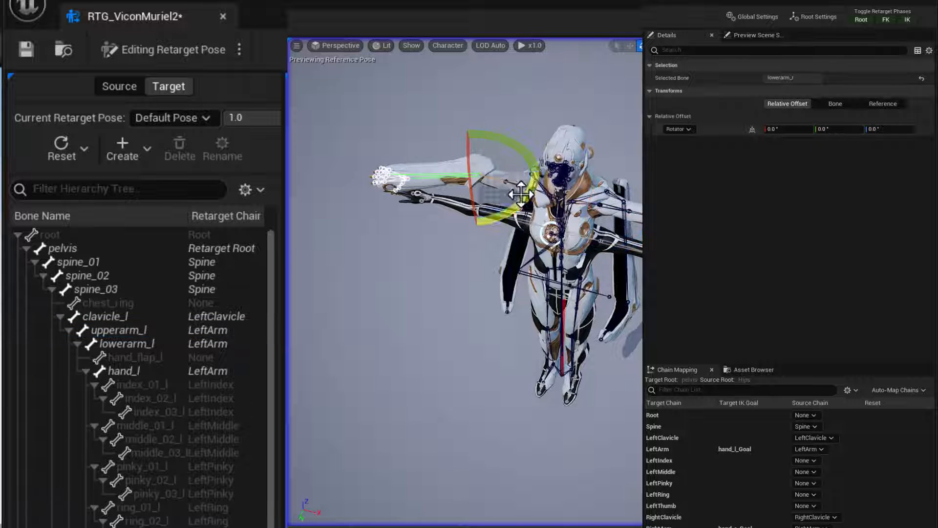
{"action": "left_click_drag", "start_coordinate": [524, 180], "coordinate": [397, 206]}
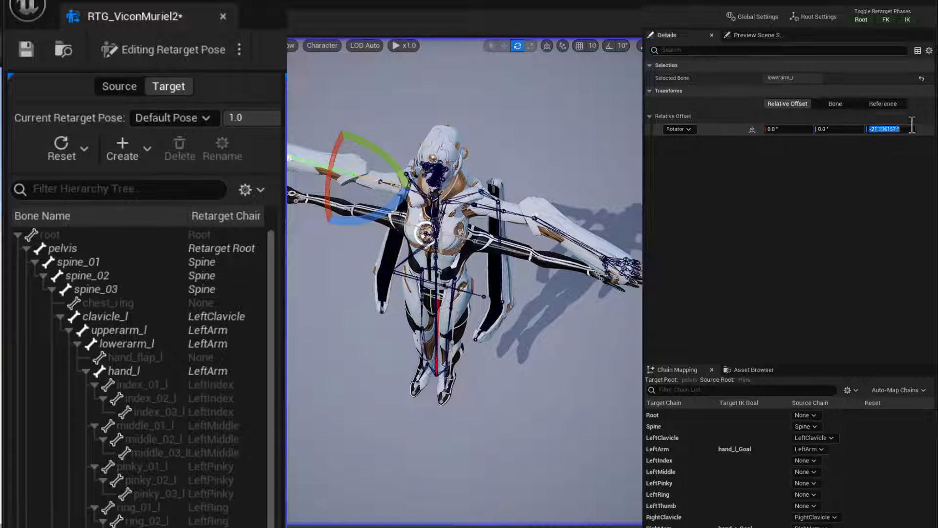
Set the left forearm rotation to Z -20 and align the left hand
{"action": "type", "text": "-20.0 °"}
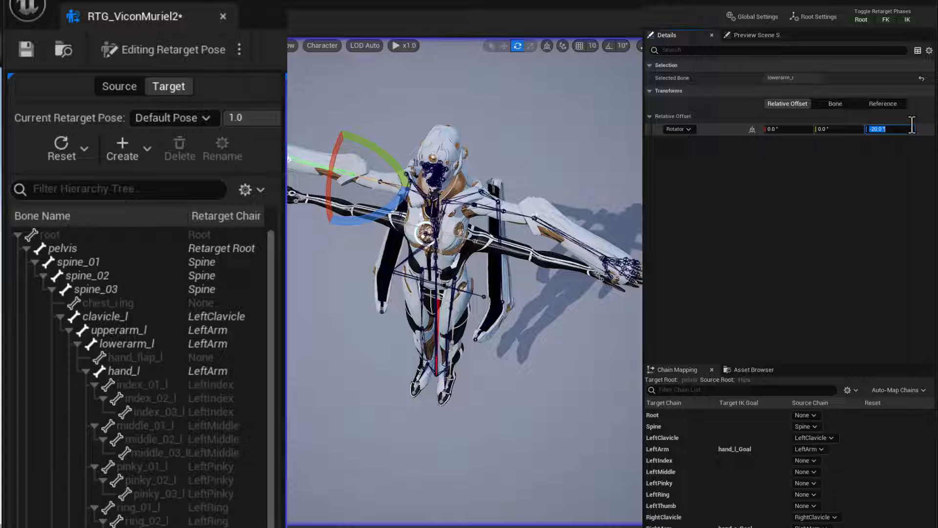
{"action": "type", "text": "0.0"}
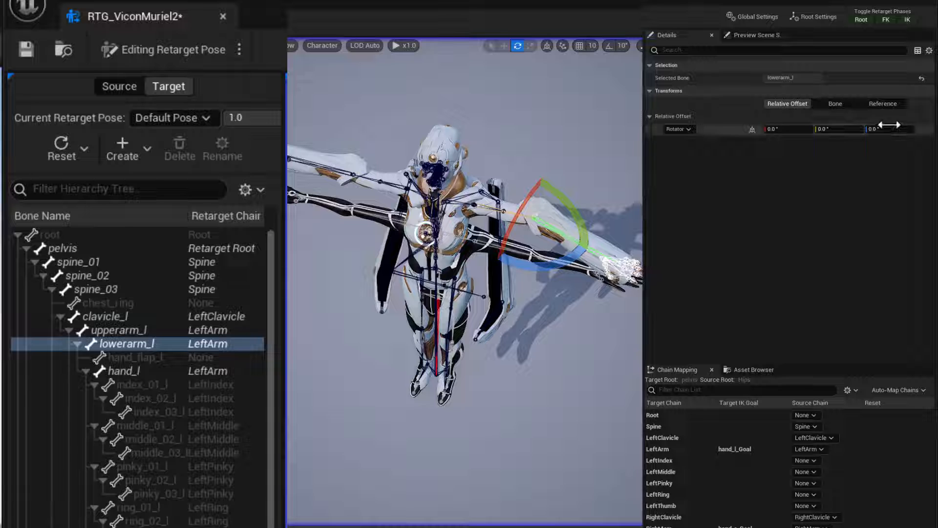
{"action": "left_click_drag", "start_coordinate": [886, 128], "coordinate": [898, 129]}
{"action": "type", "text": "-20"}
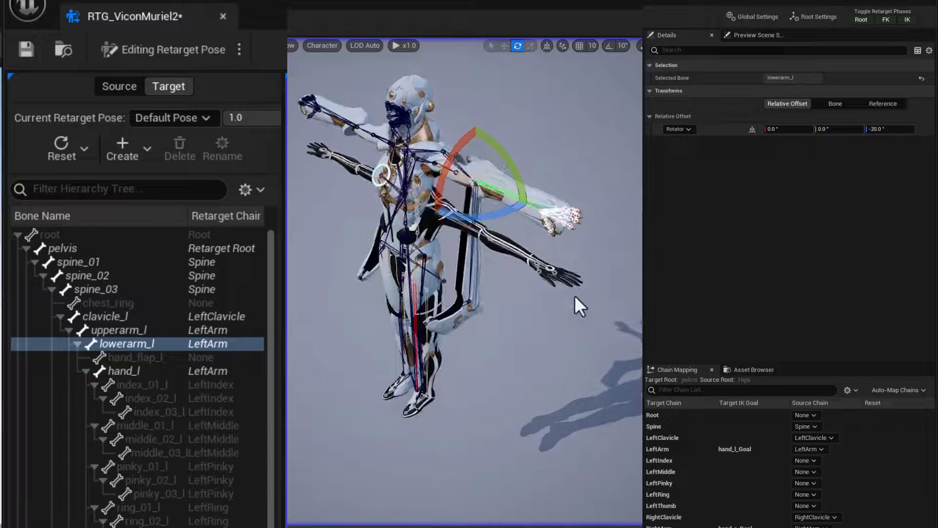
{"action": "left_click_drag", "start_coordinate": [579, 307], "coordinate": [624, 174]}
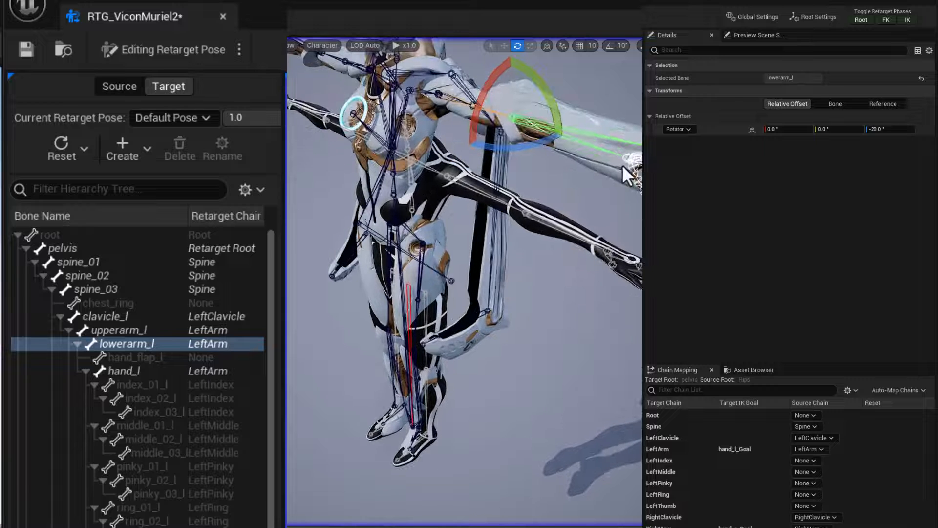
{"action": "left_click", "coordinate": [122, 371]}
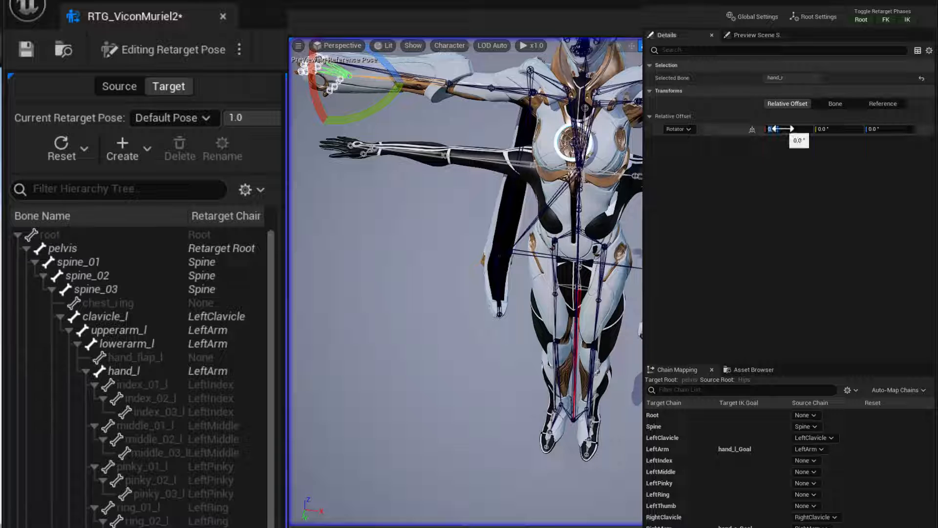
{"action": "left_click_drag", "start_coordinate": [781, 128], "coordinate": [768, 129]}
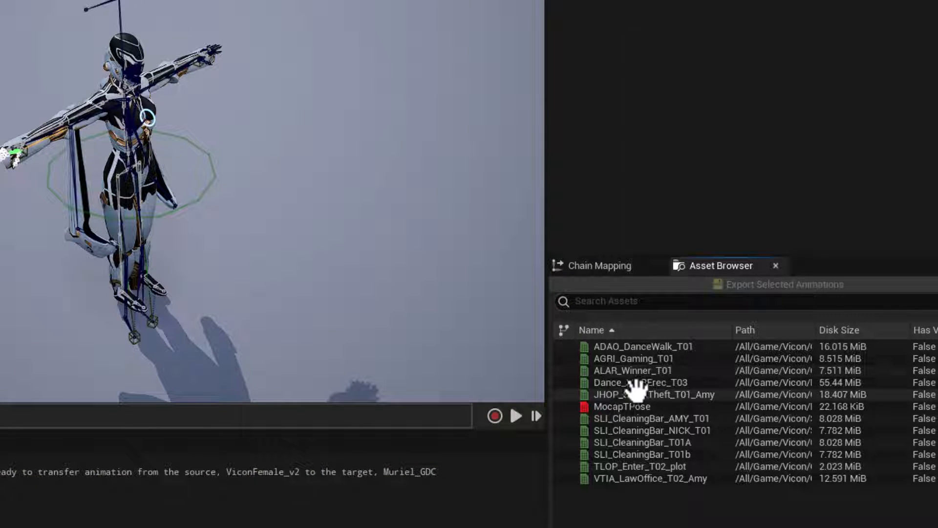
Preview Dance_MOREerec_T03 on the Vicon figure and Muriel
{"action": "left_click", "coordinate": [646, 383]}
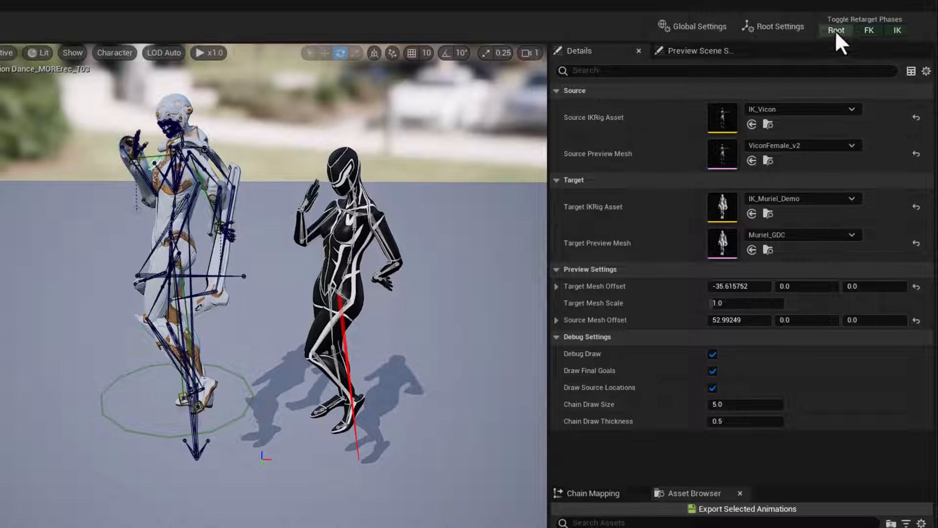
Switch the Root and IK retarget phases off and on to compare results
{"action": "left_click", "coordinate": [896, 31]}
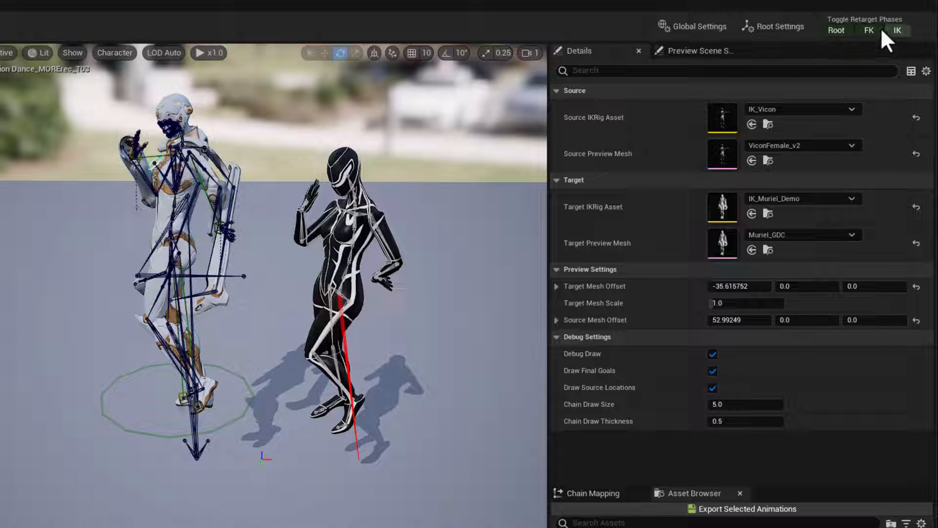
{"action": "left_click", "coordinate": [896, 30]}
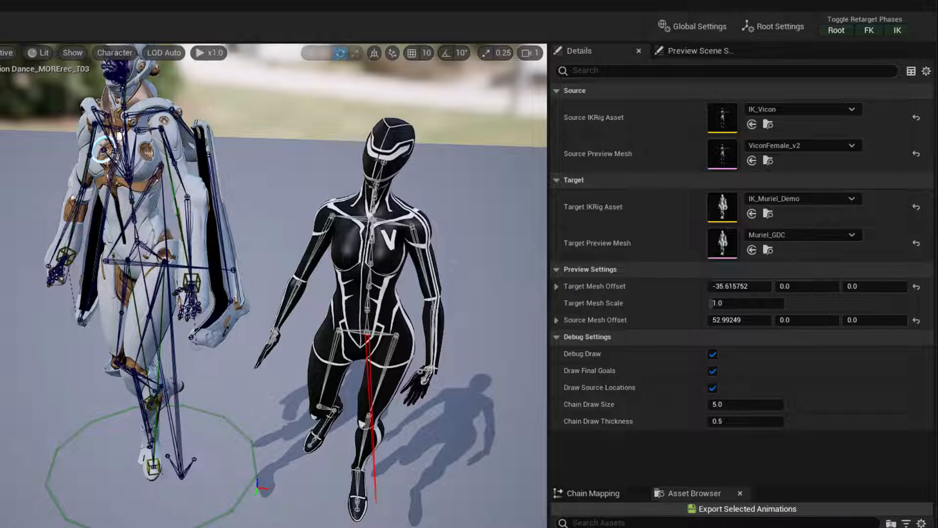
Turn off IK on the LeftArm and RightArm chains in Chain Mapping
{"action": "left_click", "coordinate": [591, 492]}
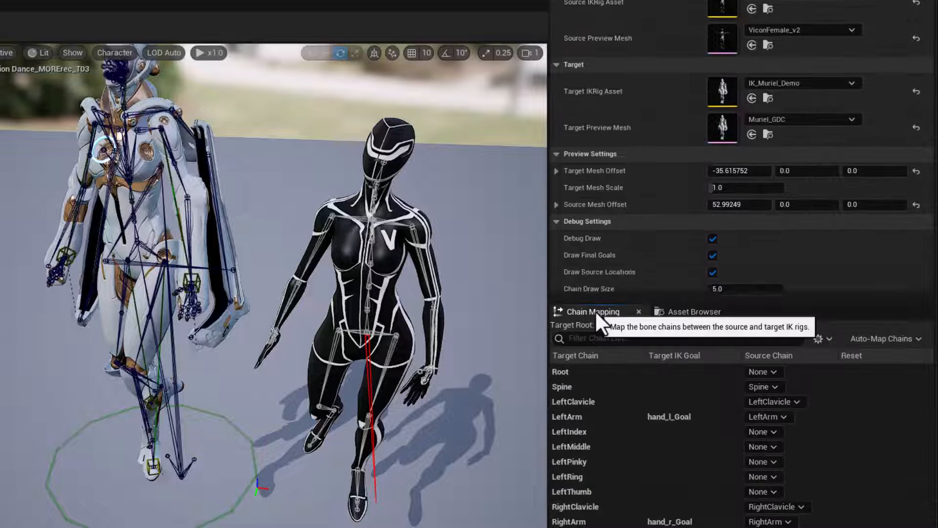
{"action": "left_click", "coordinate": [567, 417]}
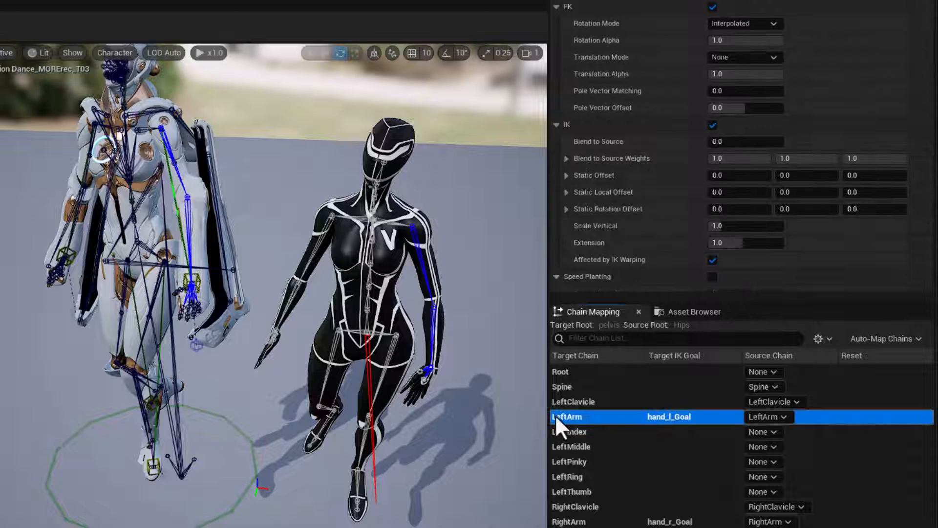
{"action": "mouse_move", "coordinate": [598, 434]}
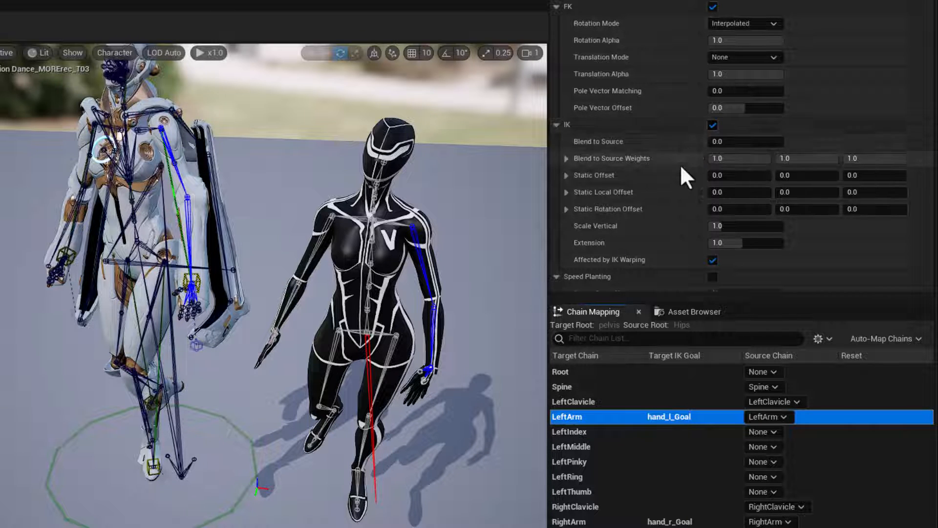
{"action": "mouse_move", "coordinate": [712, 125]}
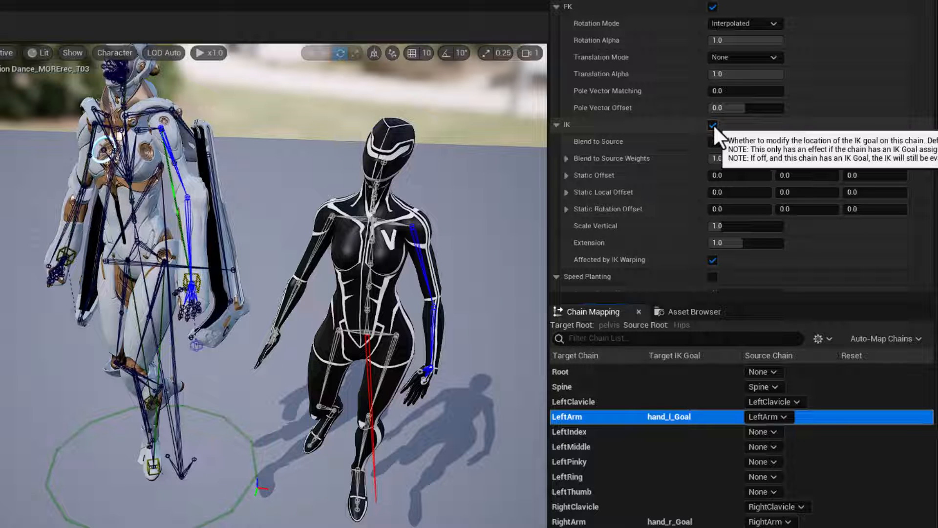
{"action": "left_click", "coordinate": [713, 124]}
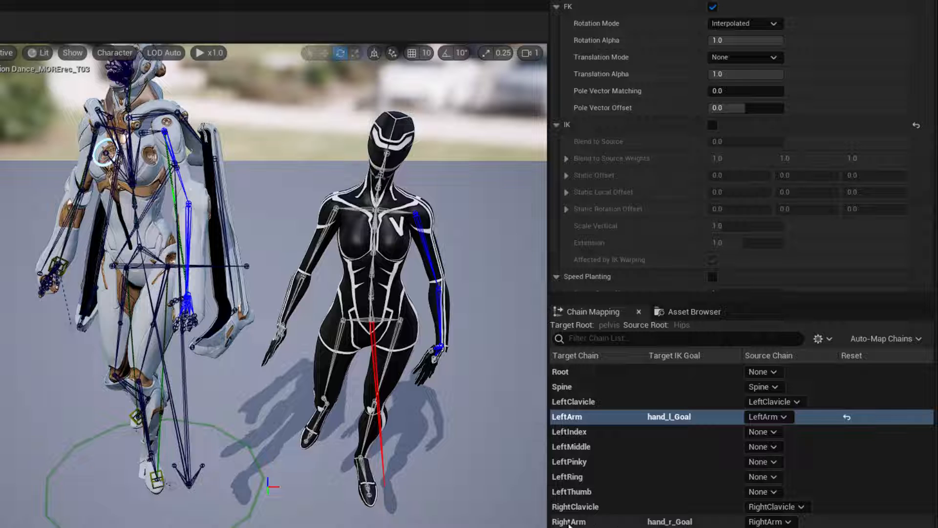
{"action": "left_click", "coordinate": [712, 125]}
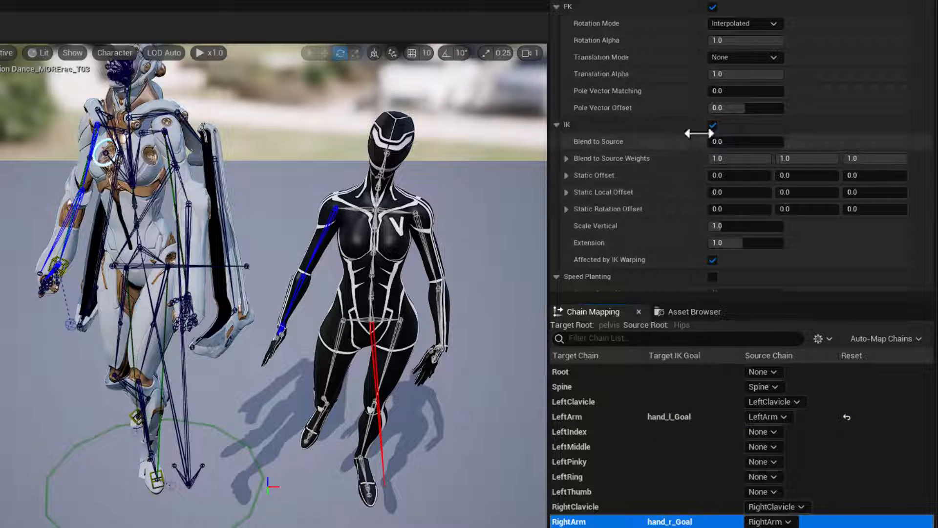
{"action": "left_click", "coordinate": [712, 125]}
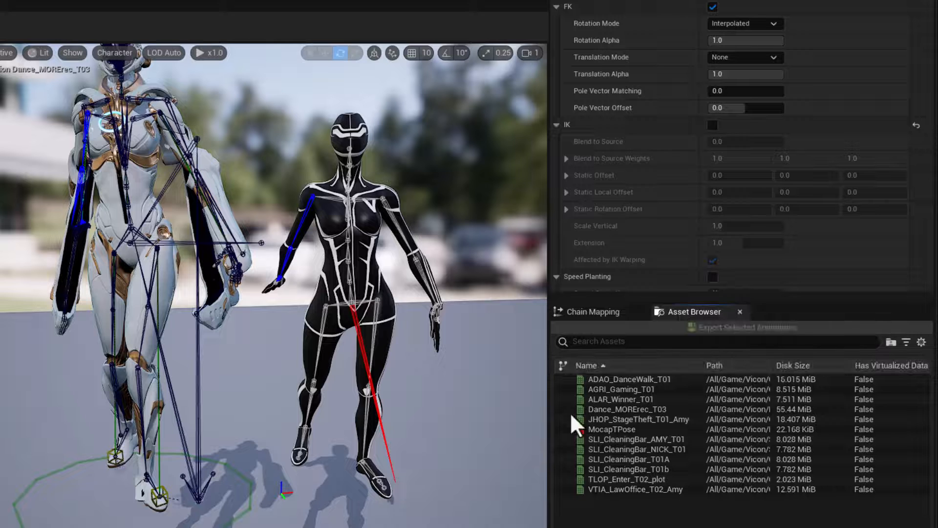
Open Dance_MOREerc_T03 from the Content Browser in the Animation Sequence editor
{"action": "left_click", "coordinate": [627, 410]}
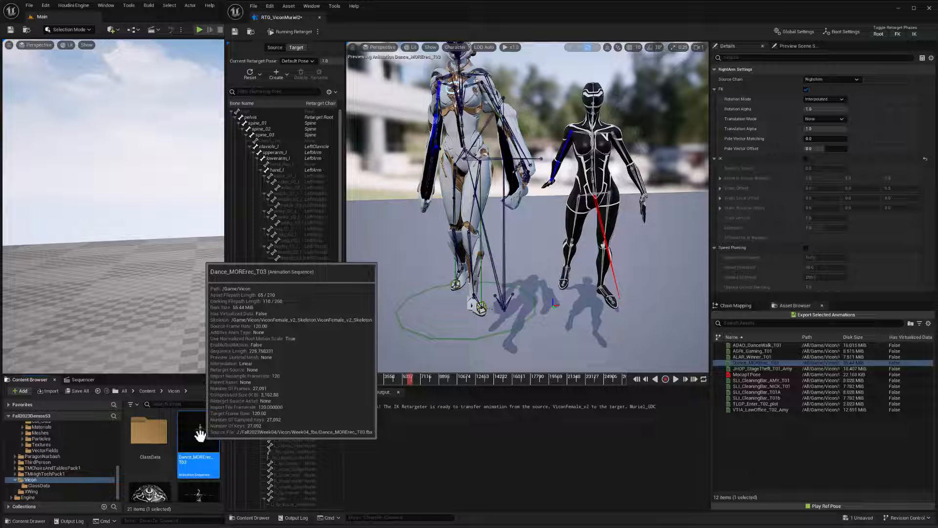
{"action": "double_click", "coordinate": [197, 434]}
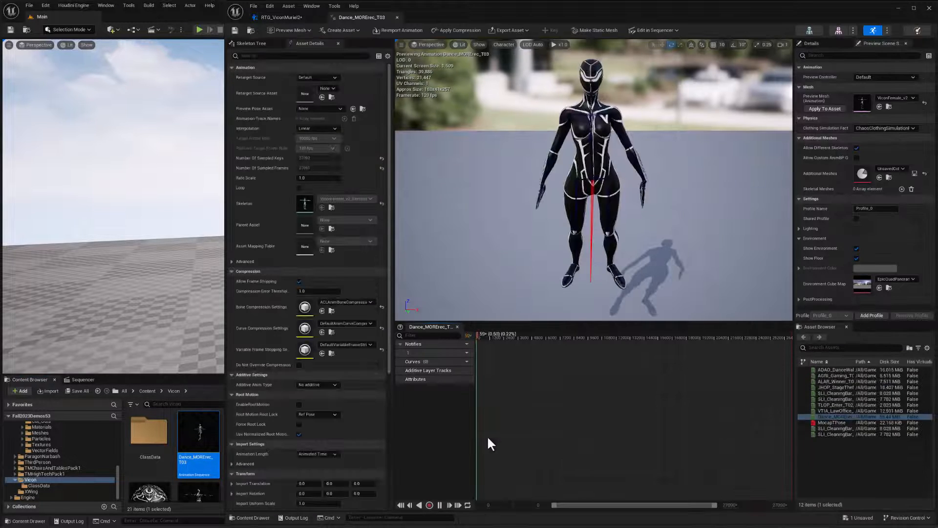
{"action": "left_click", "coordinate": [491, 341]}
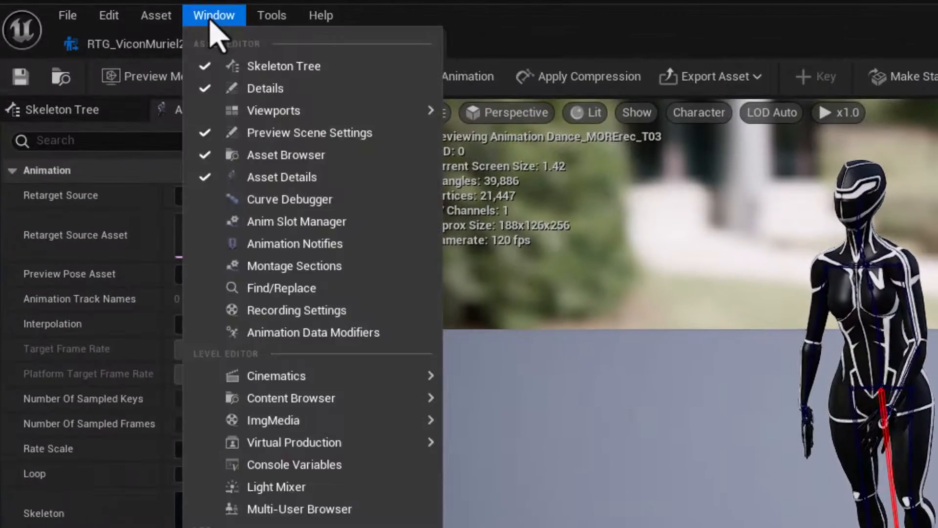
{"action": "mouse_move", "coordinate": [299, 332]}
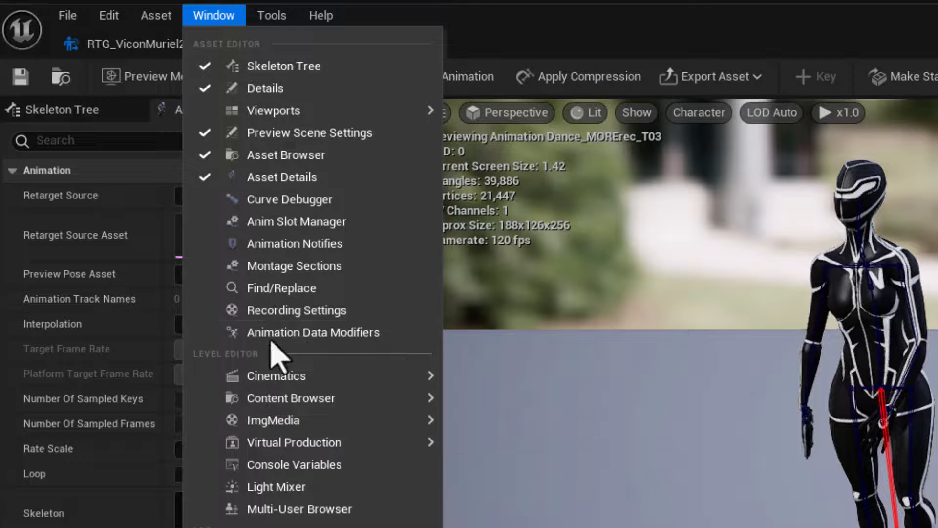
{"action": "mouse_move", "coordinate": [312, 333]}
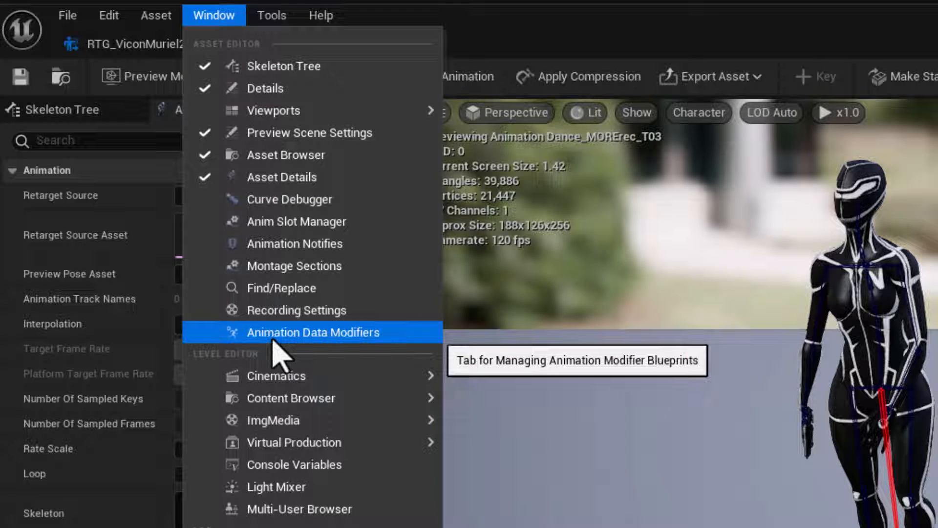
Add a MotionExtractorModifier through the Animation Data Modifiers window
{"action": "left_click", "coordinate": [313, 332]}
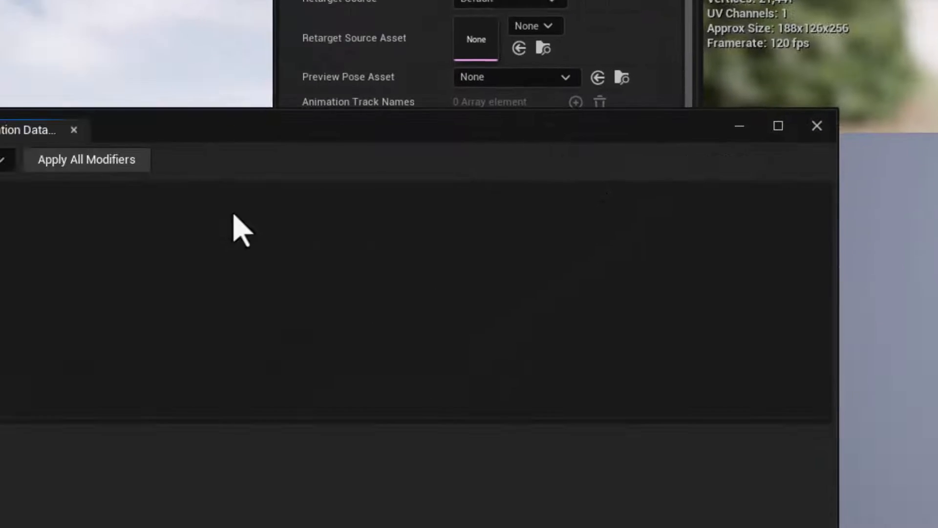
{"action": "left_click", "coordinate": [86, 66]}
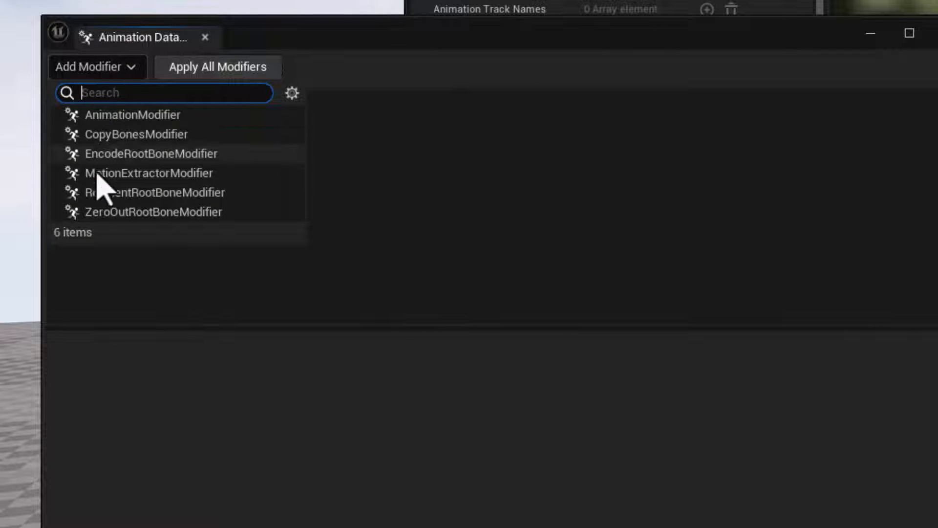
{"action": "mouse_move", "coordinate": [162, 186]}
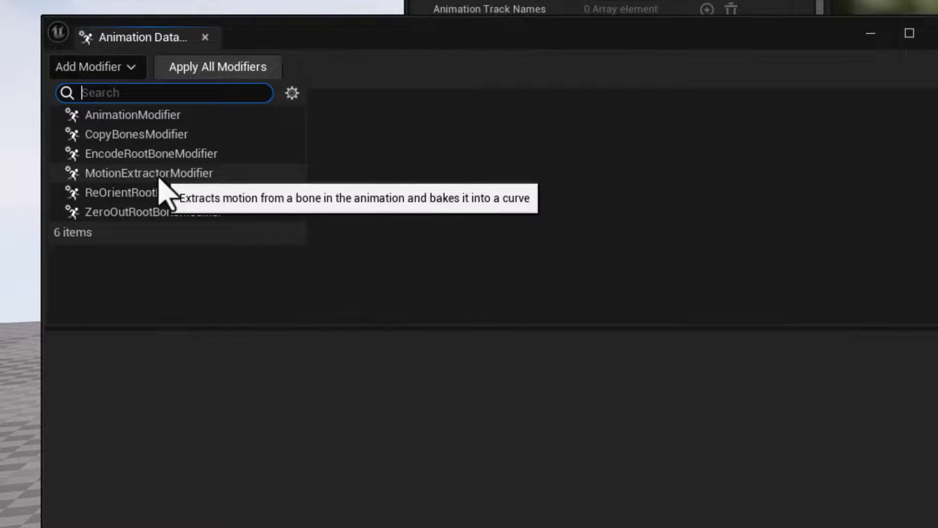
{"action": "left_click", "coordinate": [149, 173]}
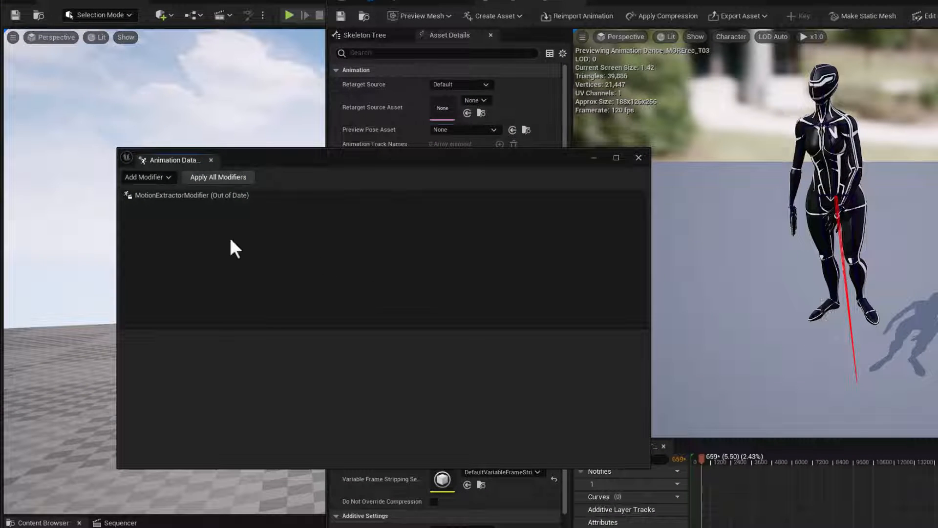
Set the modifier to bone RightToeBase, Motion Type Translation Speed, Axis XYZ
{"action": "left_click", "coordinate": [192, 195]}
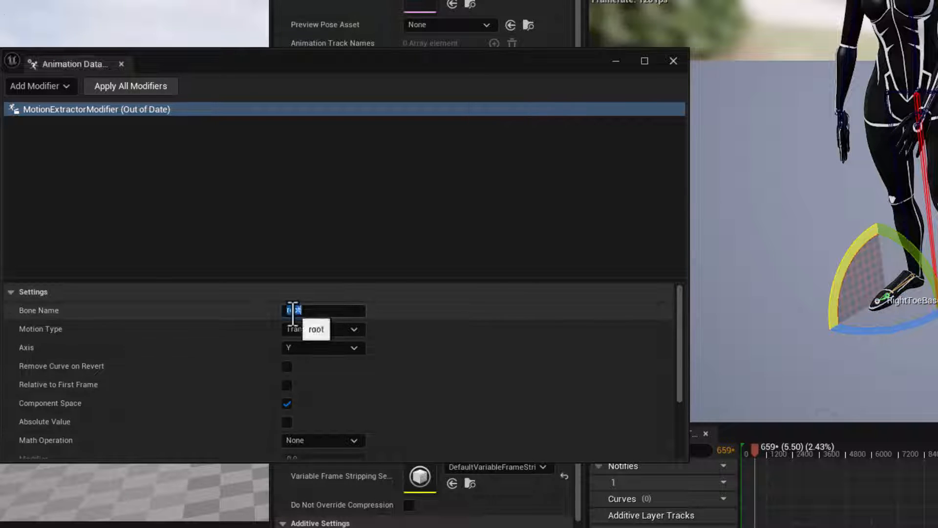
{"action": "type", "text": "RightToeBase"}
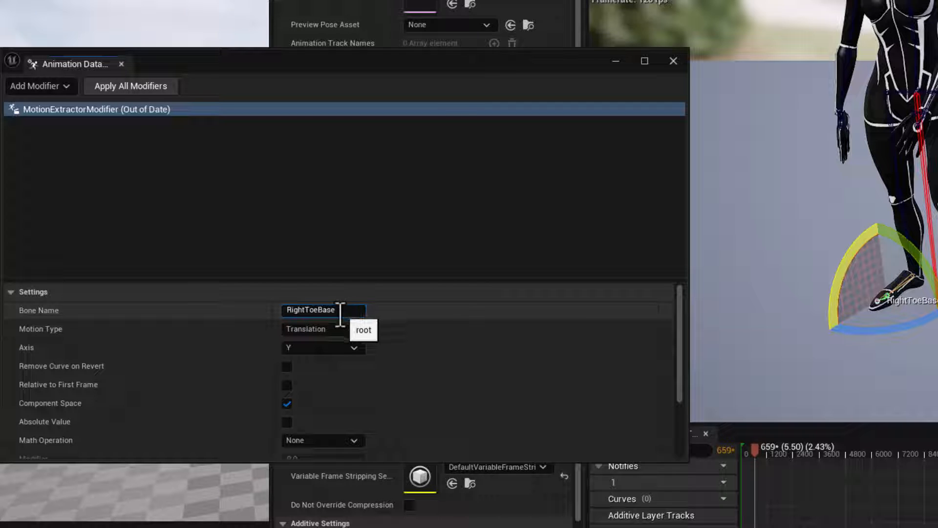
{"action": "triple_click", "coordinate": [323, 310]}
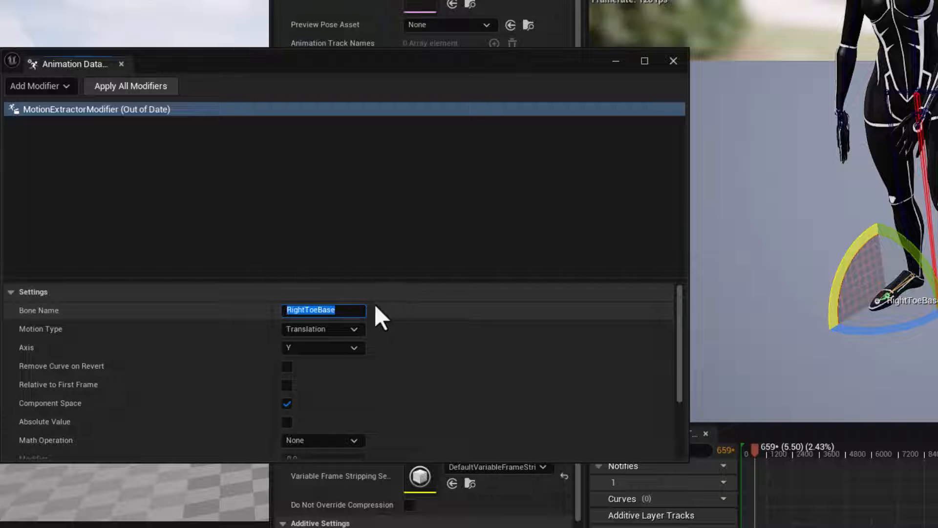
{"action": "left_click", "coordinate": [322, 329]}
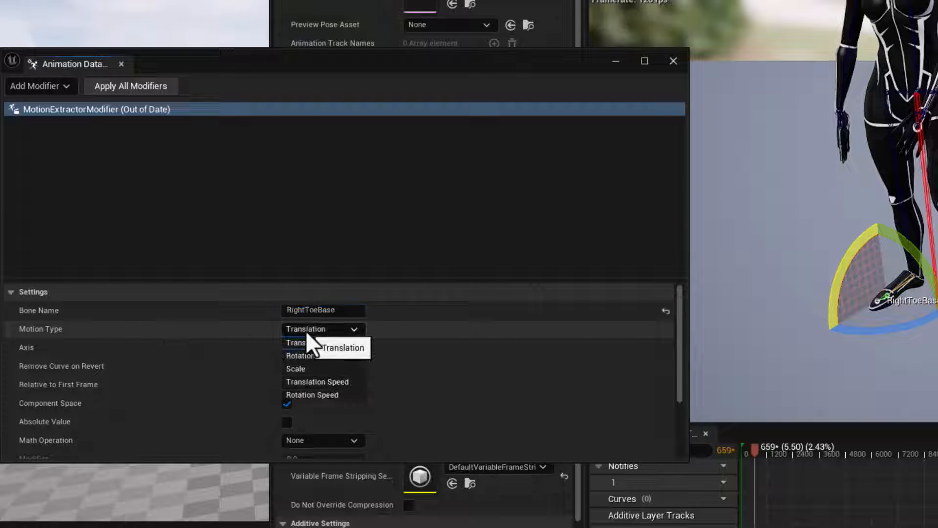
{"action": "left_click", "coordinate": [316, 382]}
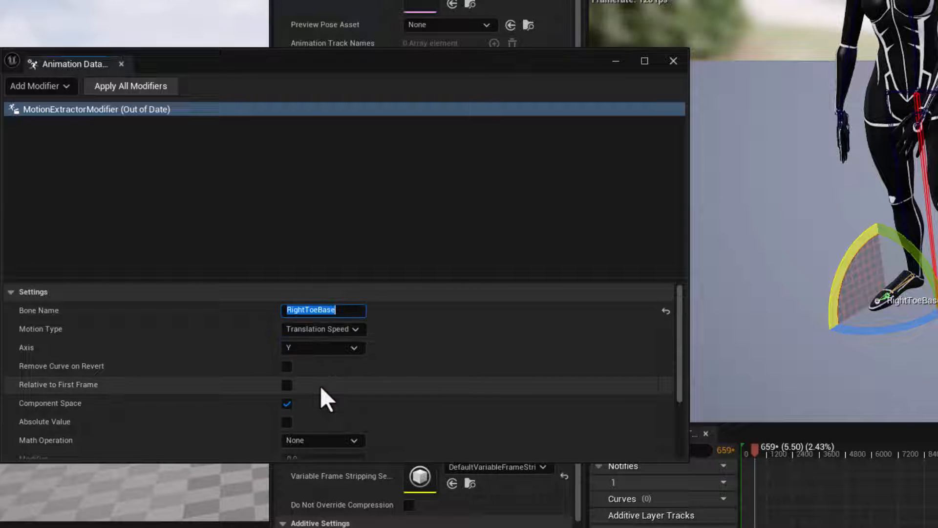
{"action": "left_click", "coordinate": [323, 347]}
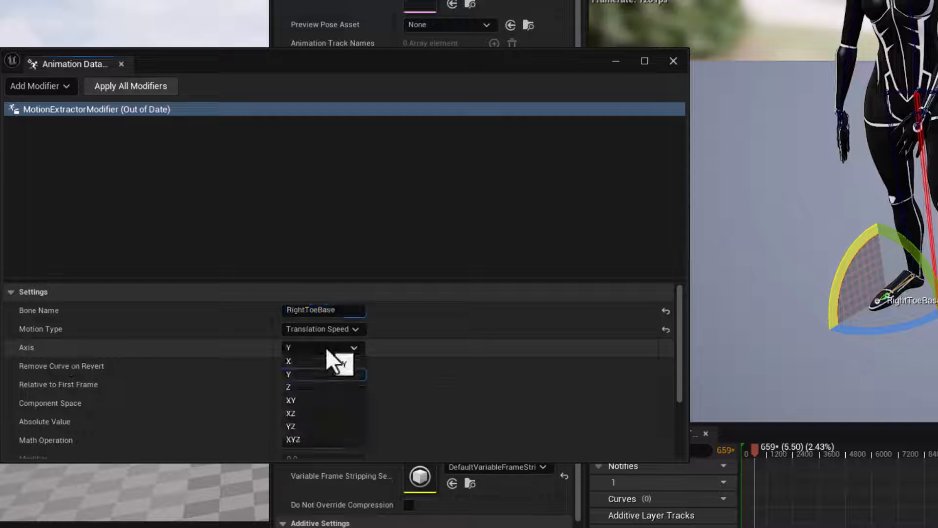
{"action": "left_click", "coordinate": [293, 439]}
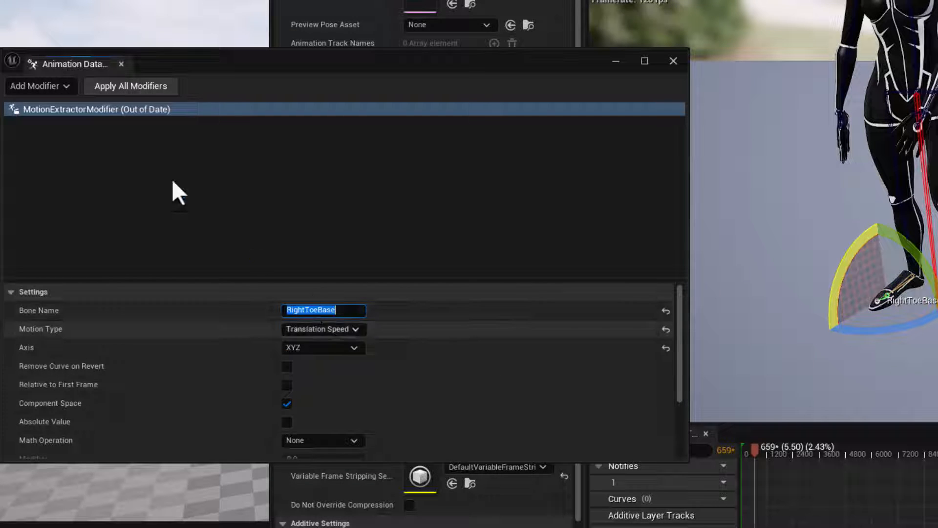
Add a second MotionExtractorModifier and set its bone to LeftToeBase
{"action": "left_click", "coordinate": [36, 85]}
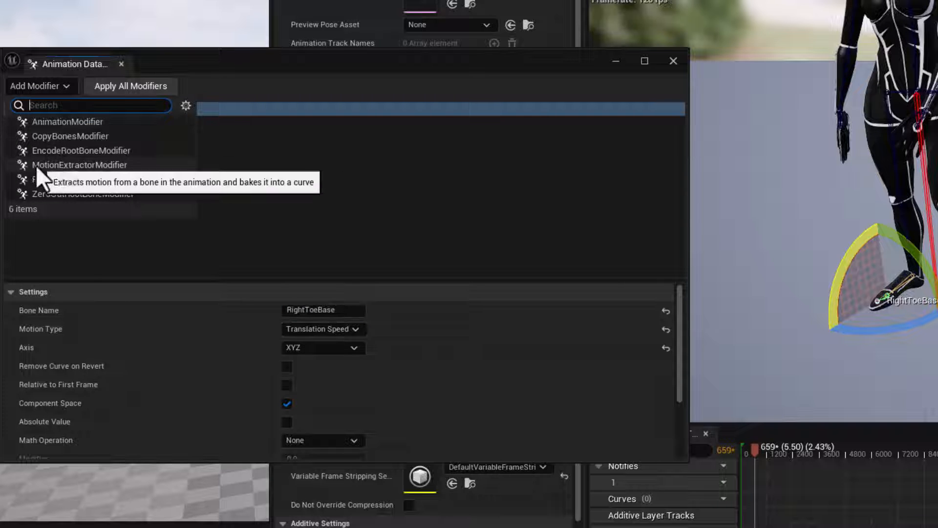
{"action": "left_click", "coordinate": [80, 164]}
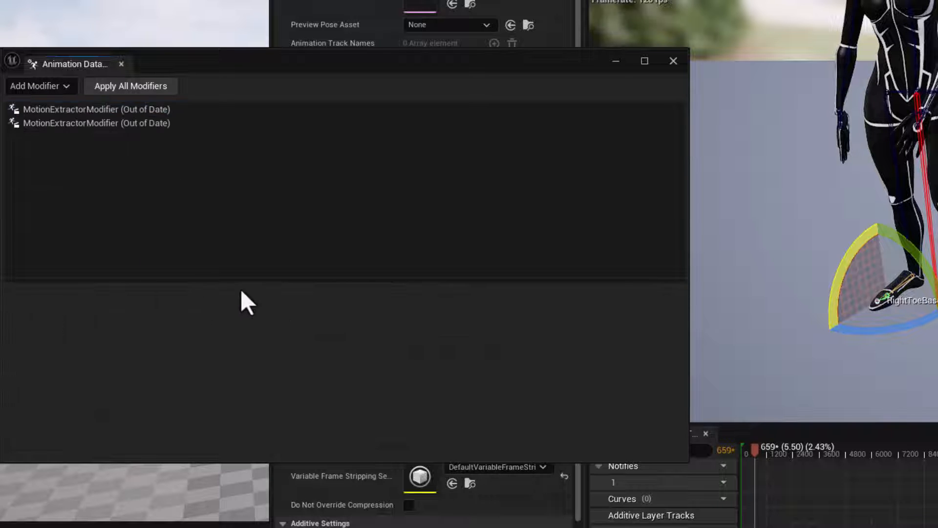
{"action": "left_click", "coordinate": [96, 123]}
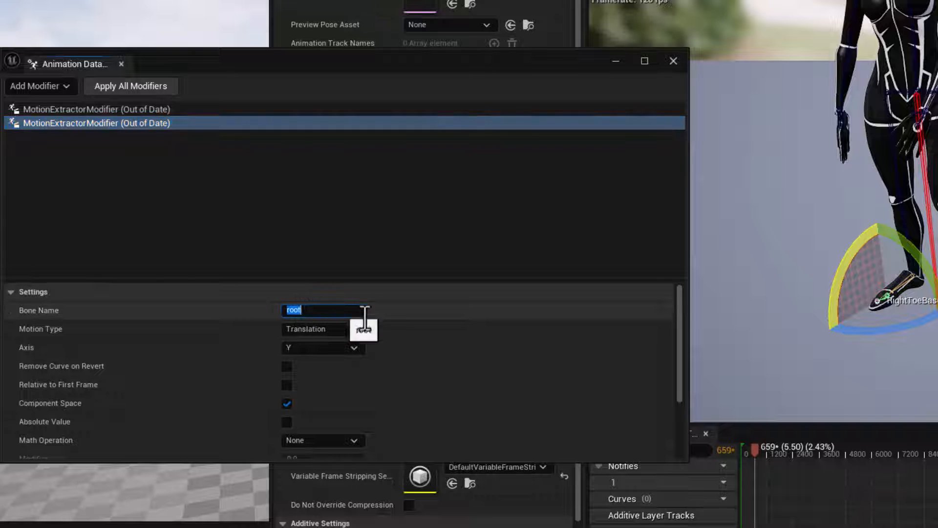
{"action": "type", "text": "RightToeBase"}
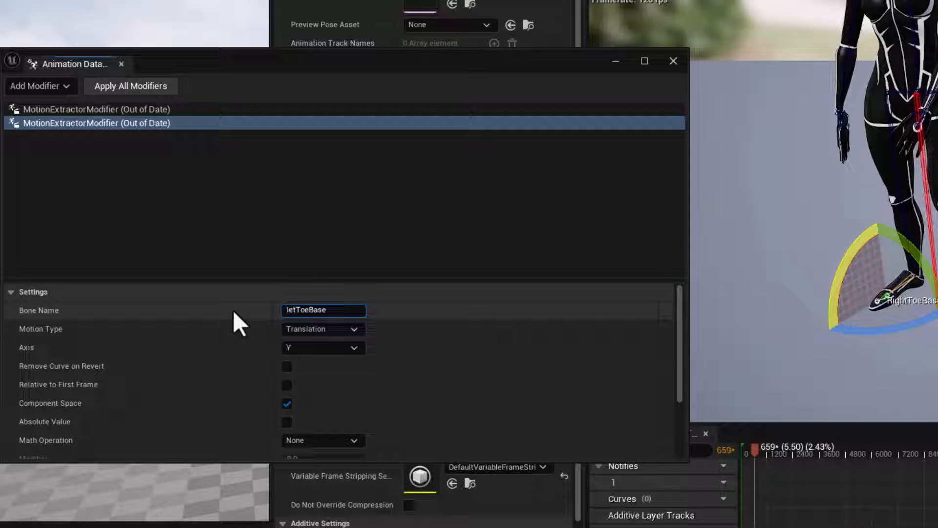
{"action": "type", "text": "leftToeBase"}
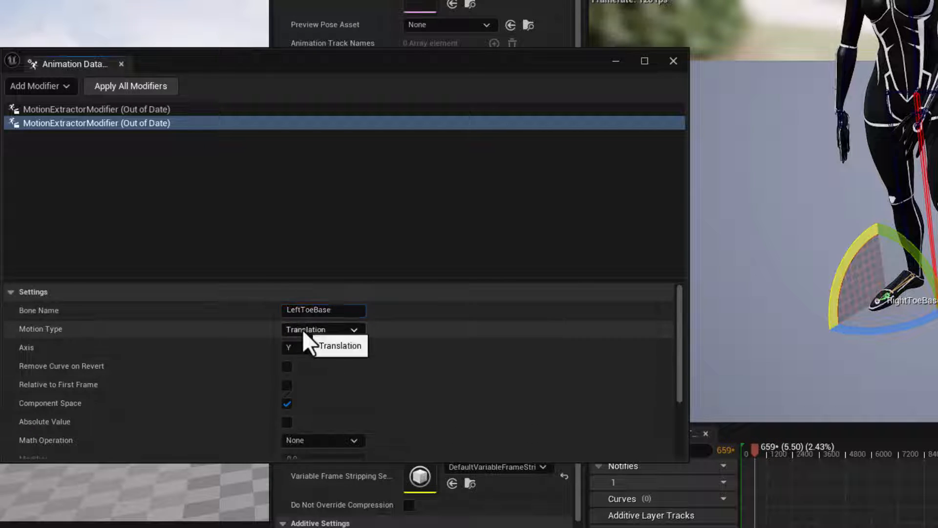
Extract left toe translation speed across XYZ and move the preview to frame 7608
{"action": "left_click", "coordinate": [339, 346]}
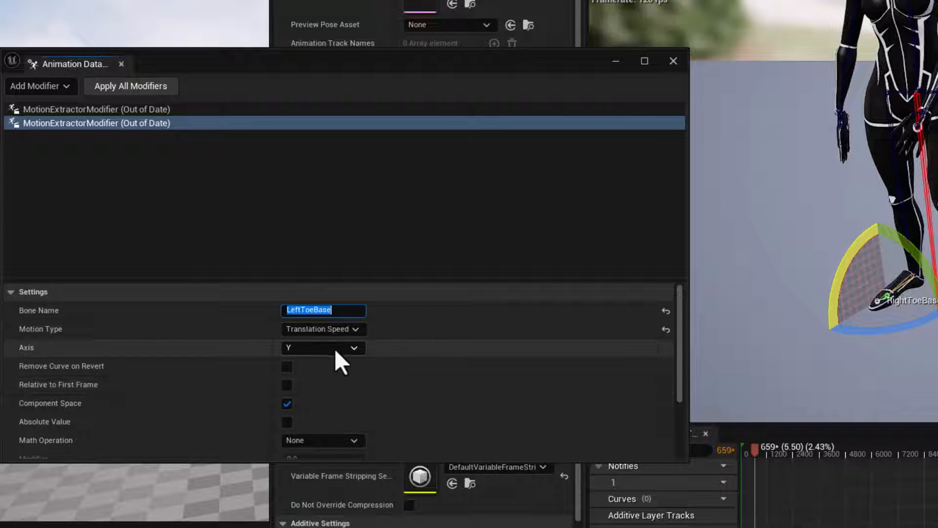
{"action": "left_click", "coordinate": [322, 348]}
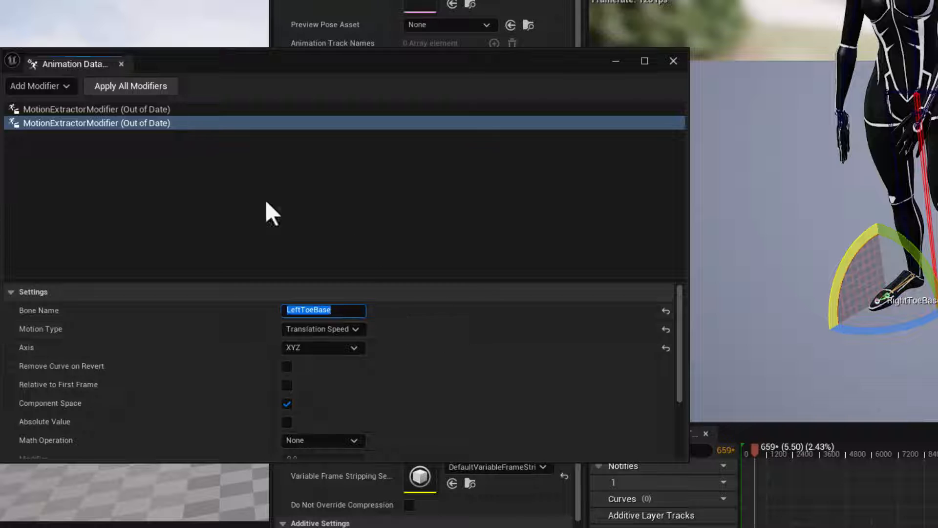
{"action": "left_click", "coordinate": [469, 352]}
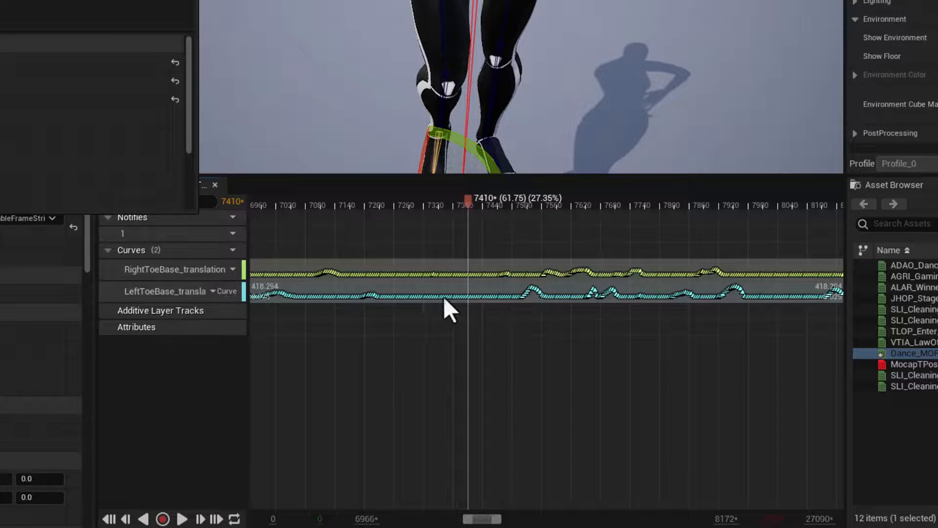
{"action": "mouse_move", "coordinate": [567, 108]}
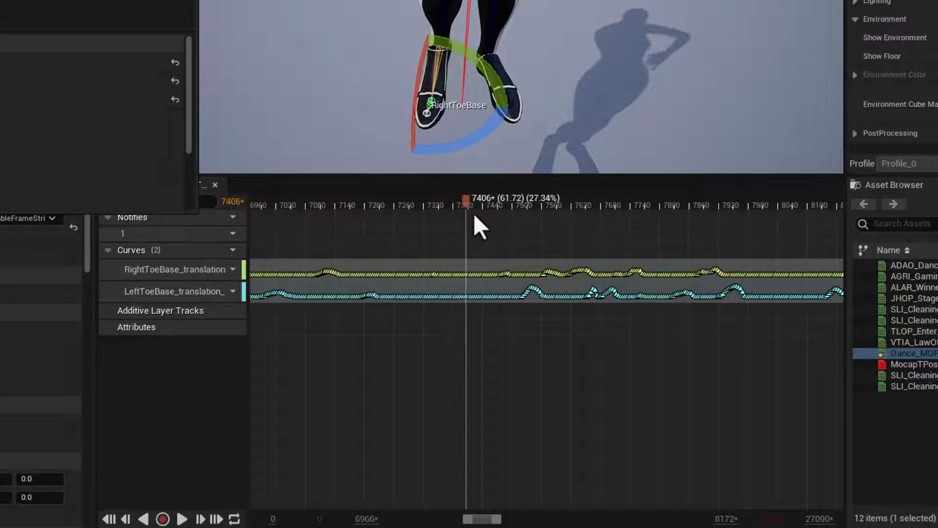
{"action": "left_click_drag", "start_coordinate": [467, 203], "coordinate": [522, 213]}
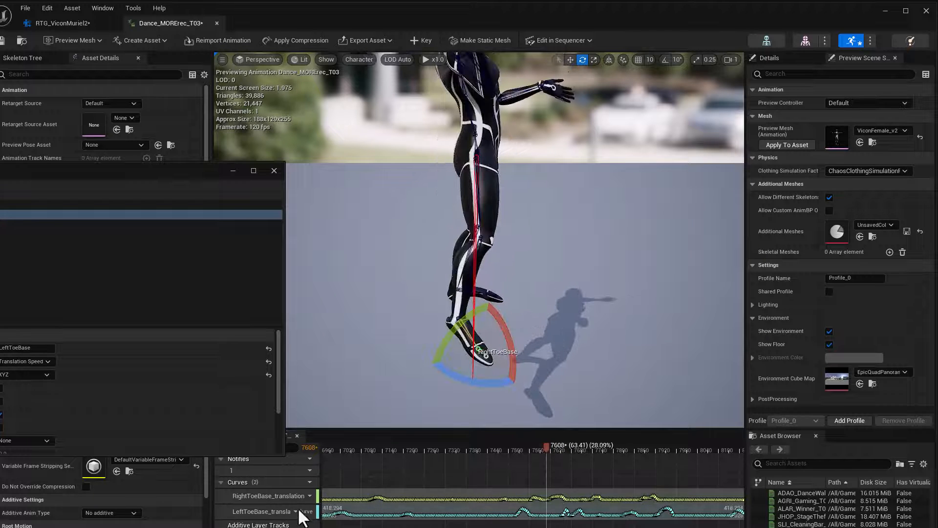
{"action": "left_click", "coordinate": [274, 171]}
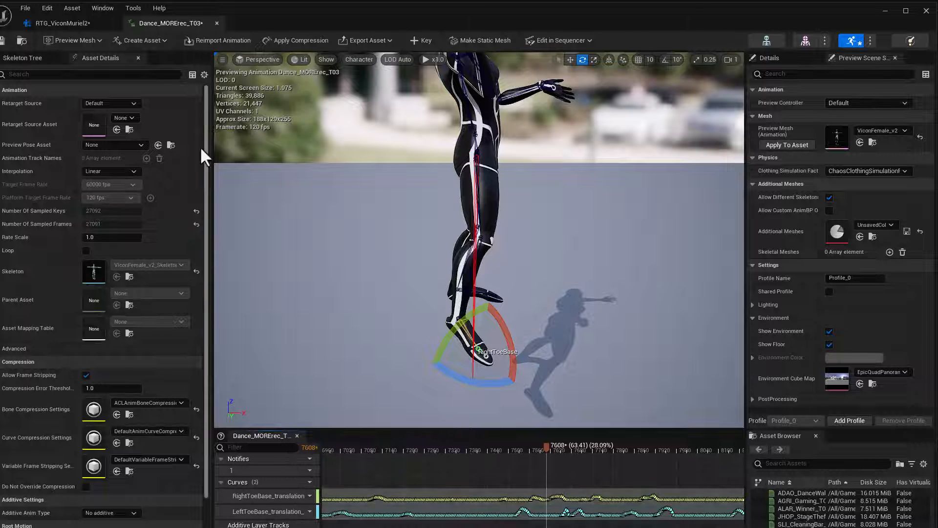
In the IK Retargeter, select the RightLeg chain and enable Speed Planting
{"action": "left_click", "coordinate": [59, 23]}
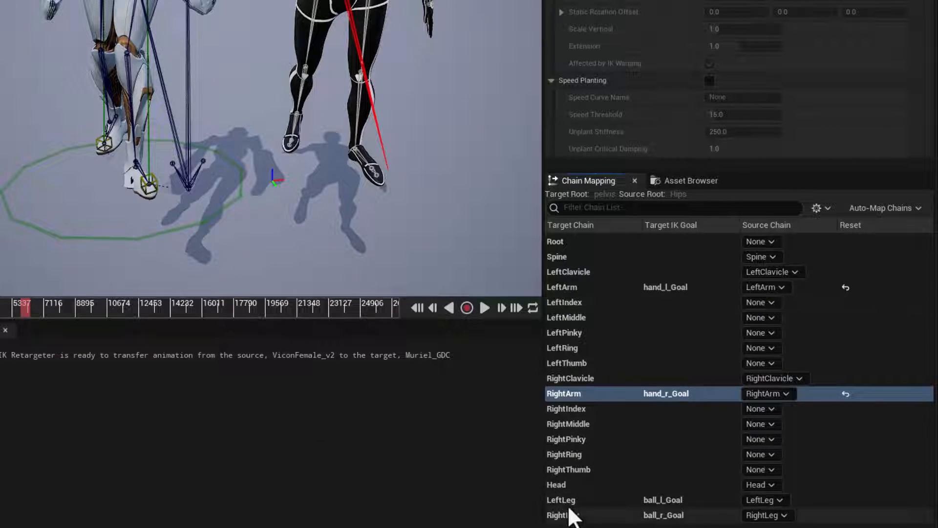
{"action": "left_click", "coordinate": [563, 515]}
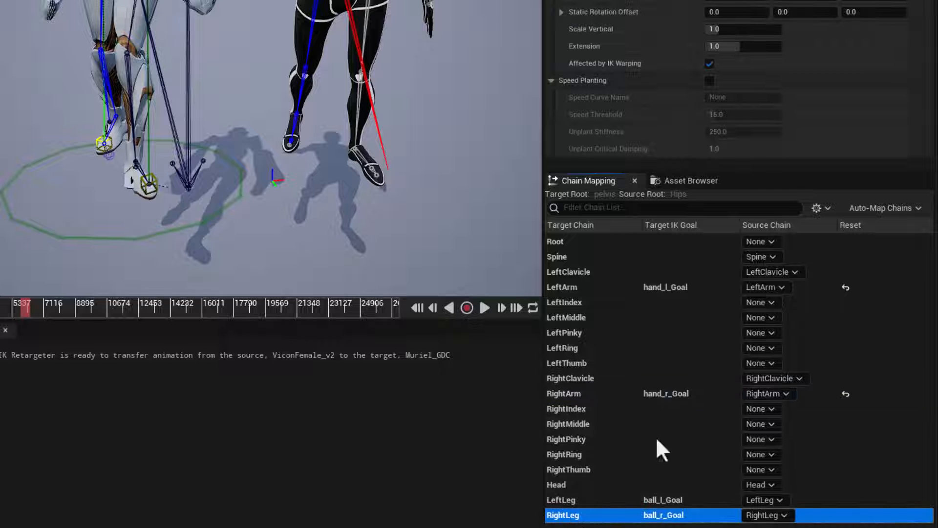
{"action": "mouse_move", "coordinate": [90, 144]}
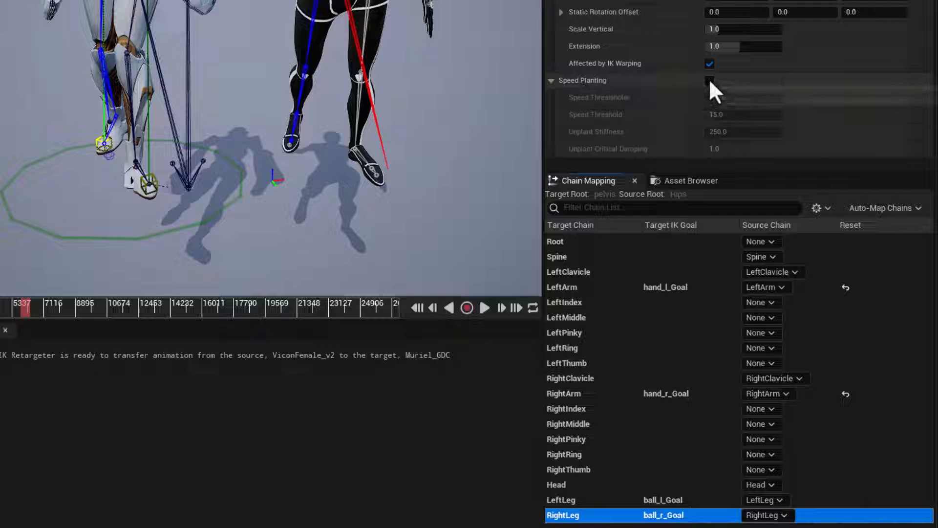
{"action": "mouse_move", "coordinate": [716, 94]}
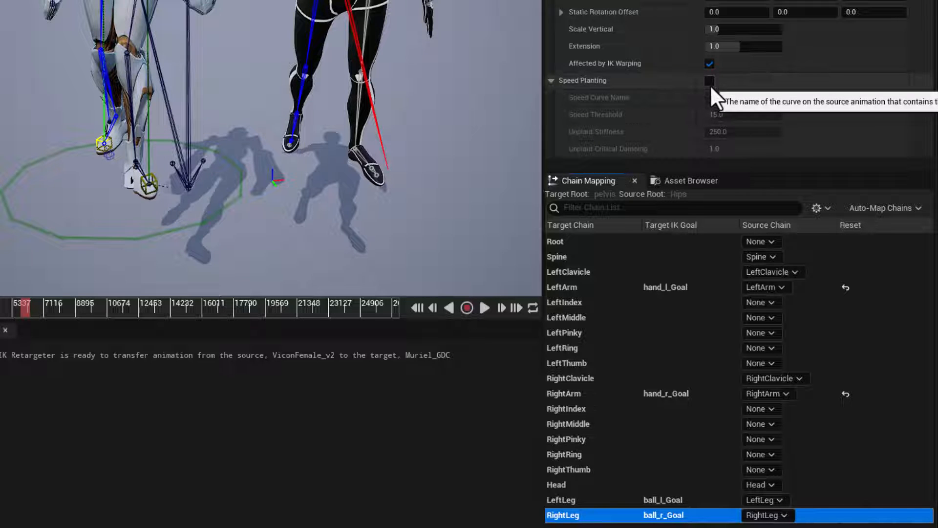
{"action": "left_click", "coordinate": [710, 80]}
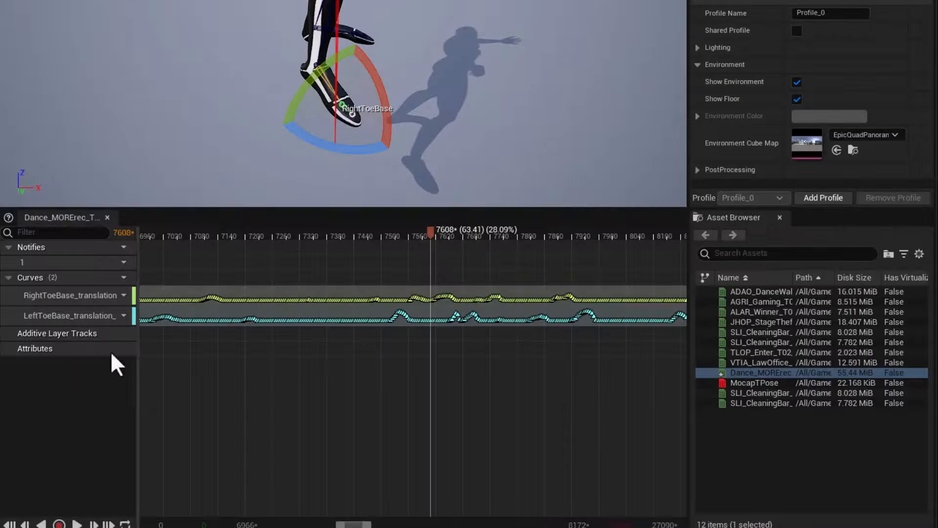
{"action": "mouse_move", "coordinate": [69, 295]}
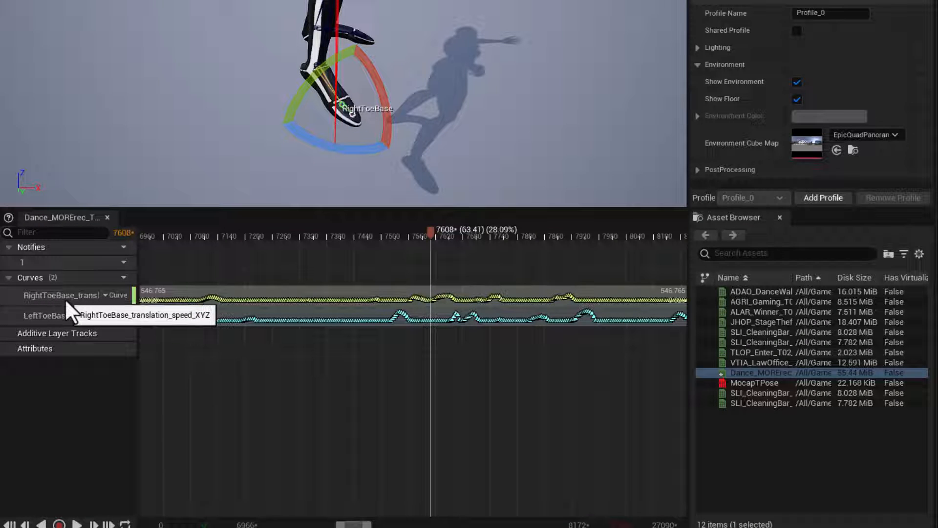
Copy the curve name RightToeBase_translation_speed_XYZ from the right toe curve's context menu
{"action": "right_click", "coordinate": [59, 295]}
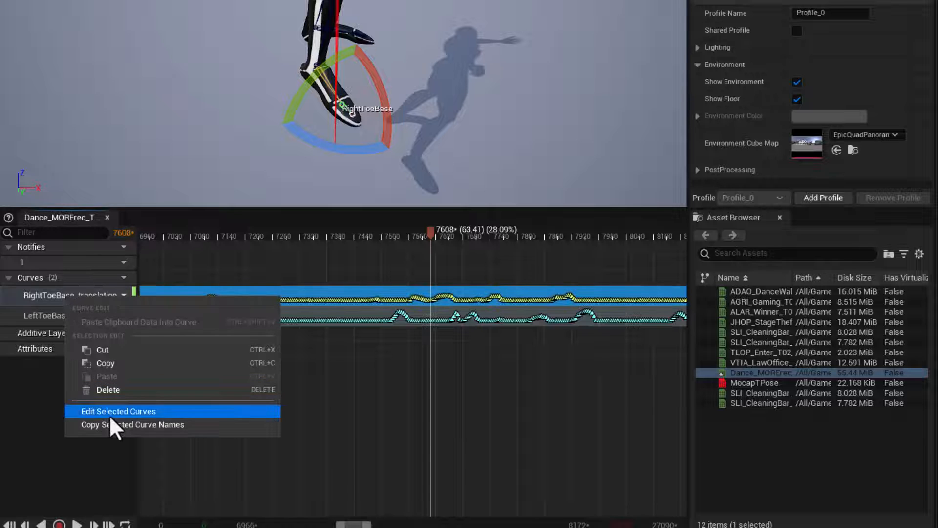
{"action": "left_click", "coordinate": [118, 410]}
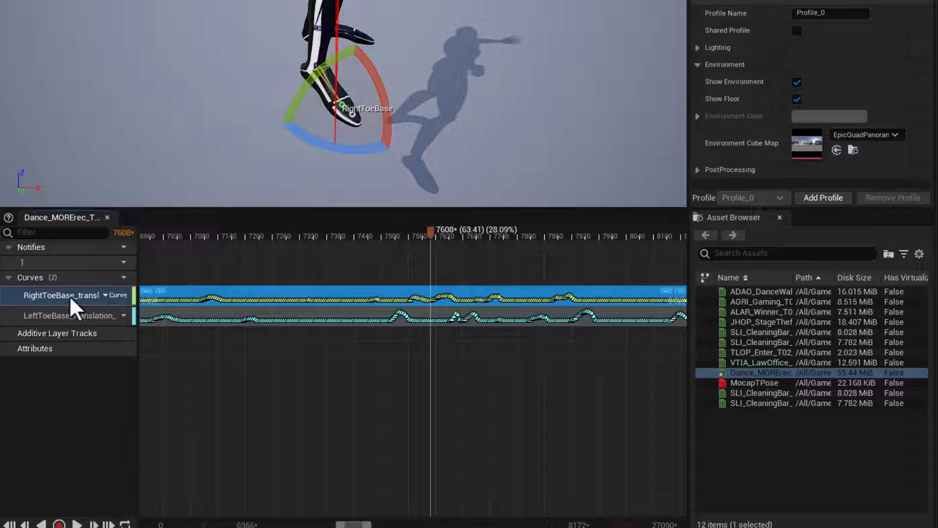
{"action": "right_click", "coordinate": [60, 295]}
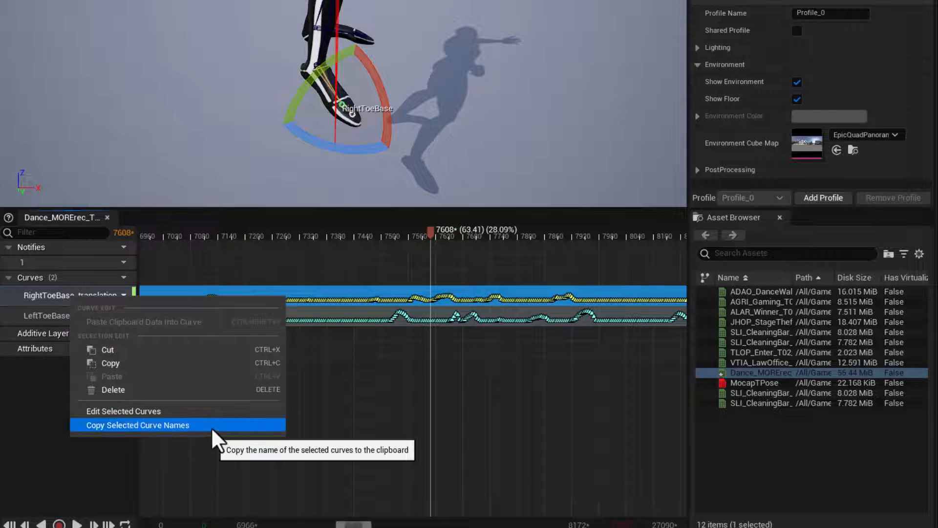
{"action": "left_click", "coordinate": [137, 425]}
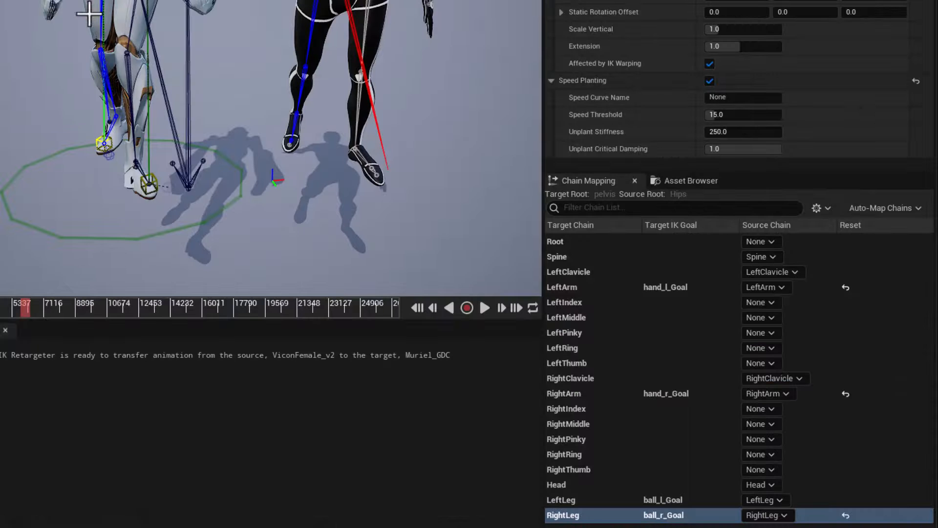
Set the LeftLeg chain's Speed Curve Name to LefttToeBase_translation_speed_XYZ
{"action": "right_click", "coordinate": [742, 96]}
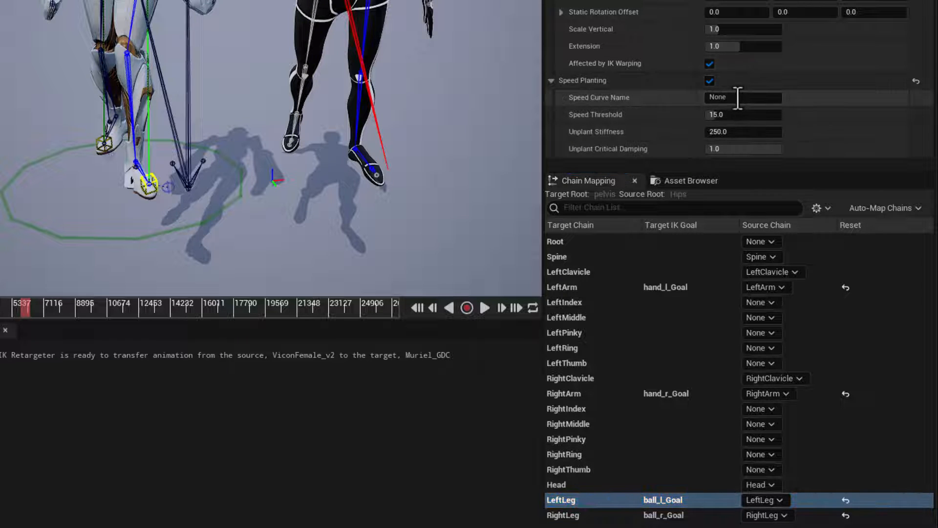
{"action": "type", "text": "RightToeBase_translation_speed_XYZ"}
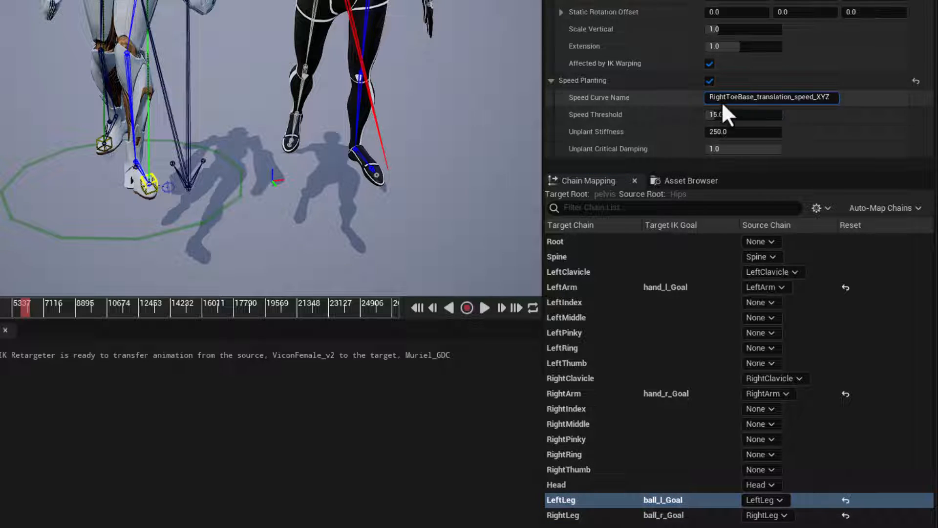
{"action": "double_click", "coordinate": [718, 96]}
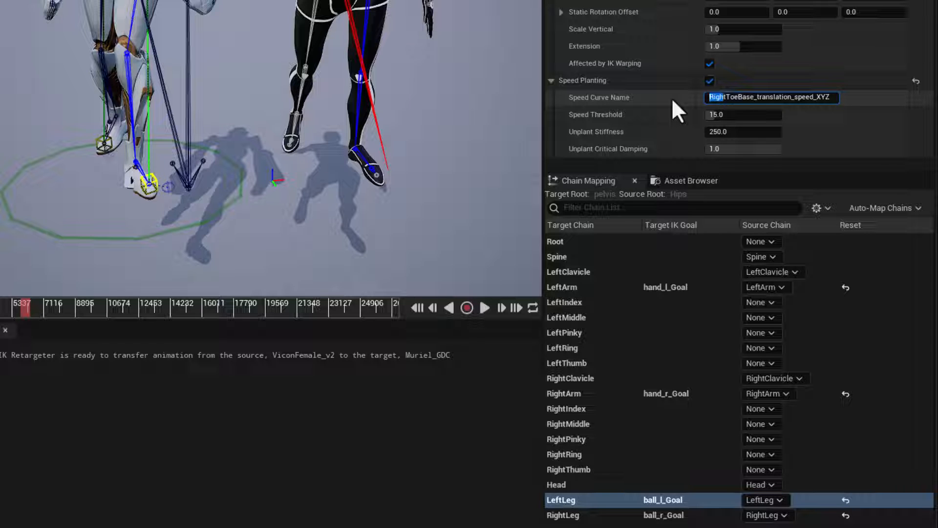
{"action": "type", "text": "LefttToeBase_translation_speed_XYZ"}
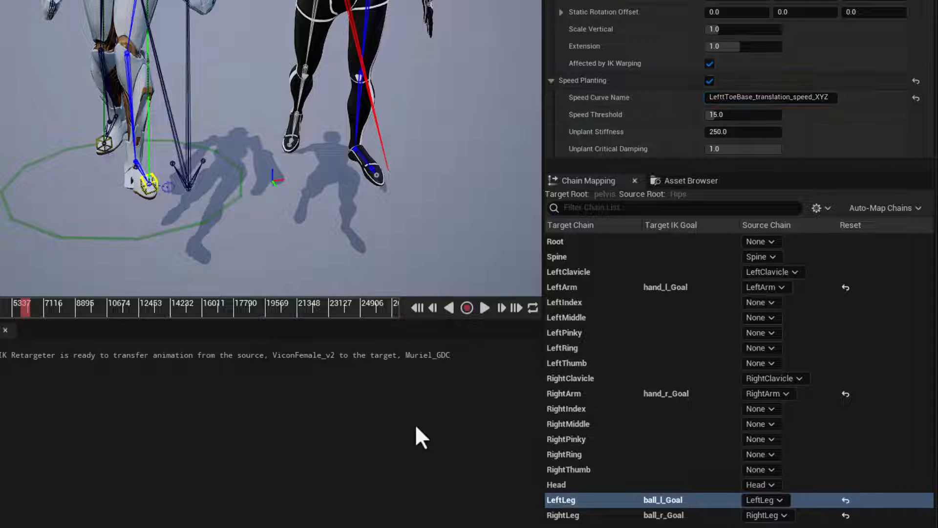
{"action": "left_click", "coordinate": [484, 308]}
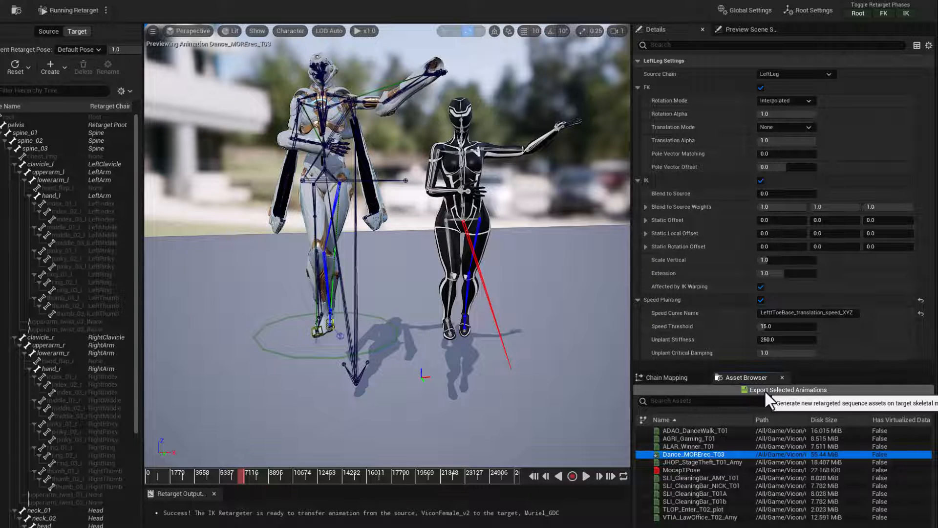
Export the retargeted dance to ParagonMuriel/Characters/Heroes/Muriel/Meshes
{"action": "left_click", "coordinate": [788, 389]}
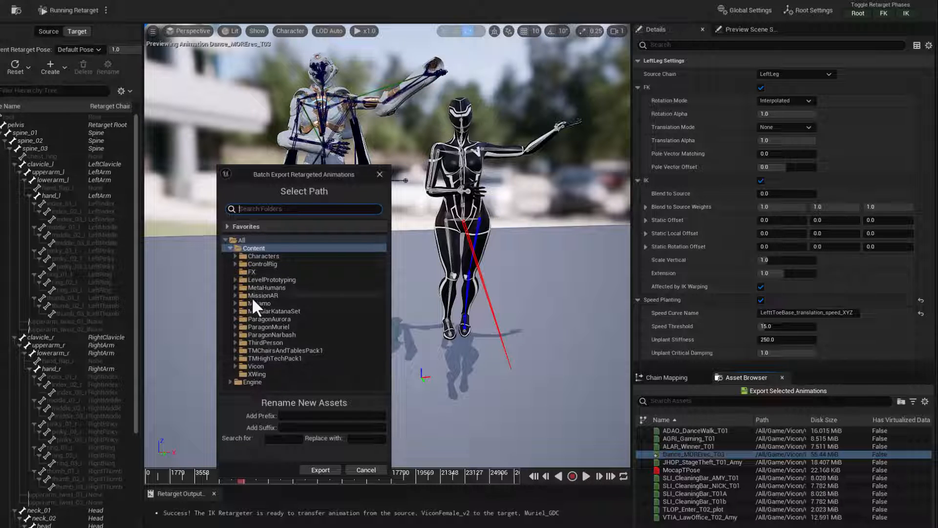
{"action": "left_click", "coordinate": [236, 327]}
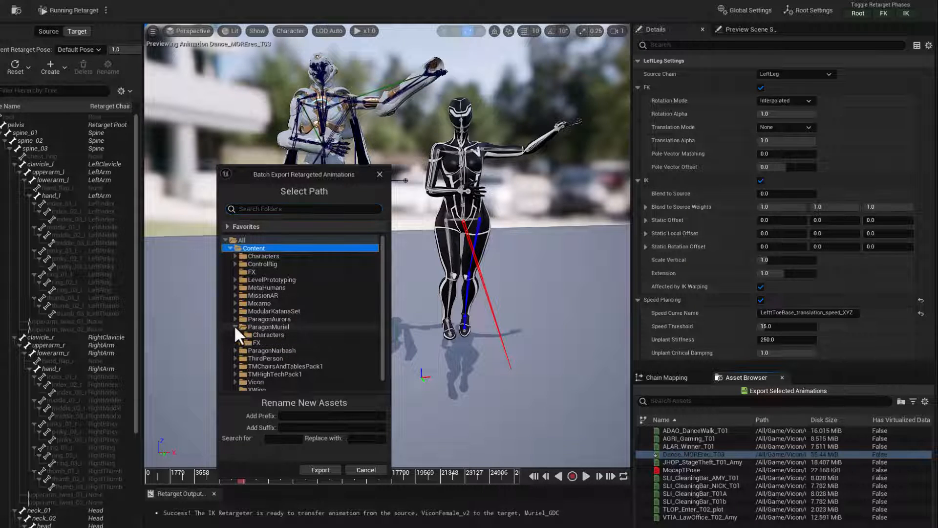
{"action": "left_click", "coordinate": [235, 334]}
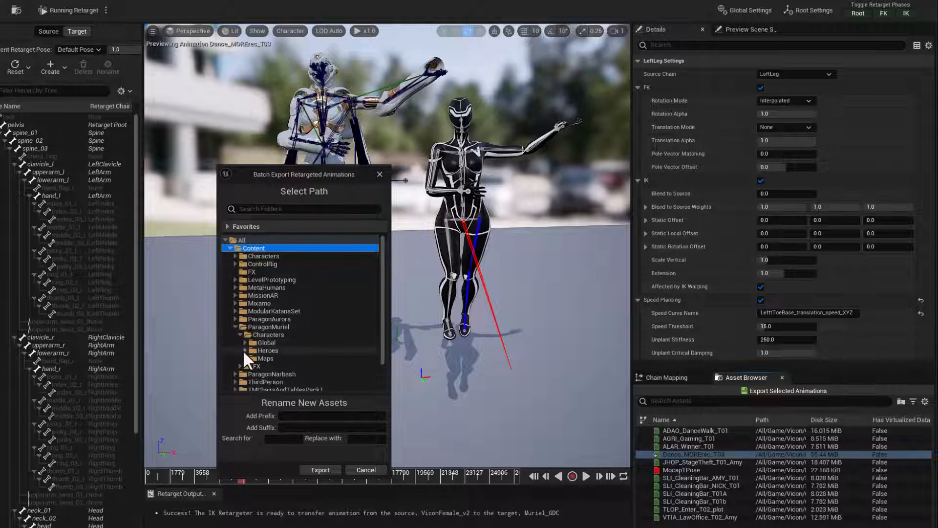
{"action": "left_click", "coordinate": [237, 358]}
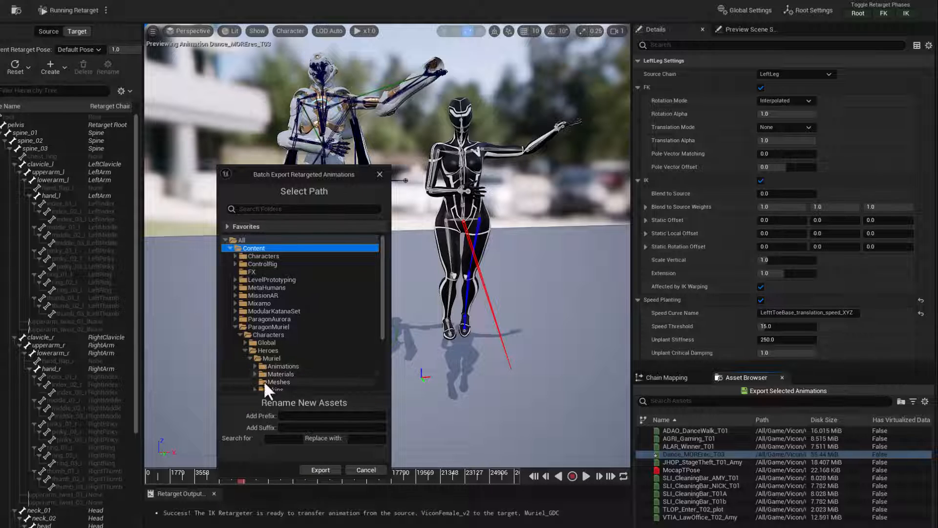
{"action": "left_click", "coordinate": [279, 381]}
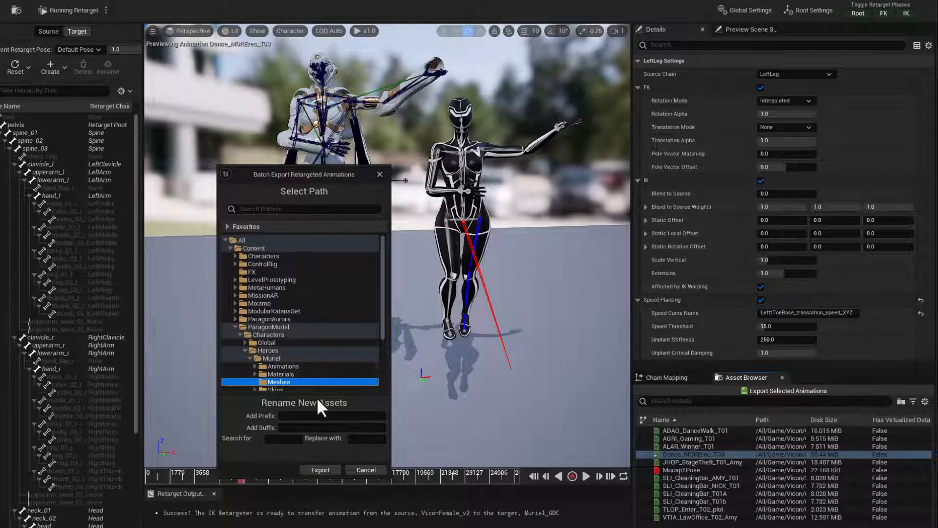
Give the exported animation prefix Muriel_ and suffix _FootPlants, then export
{"action": "left_click", "coordinate": [331, 416]}
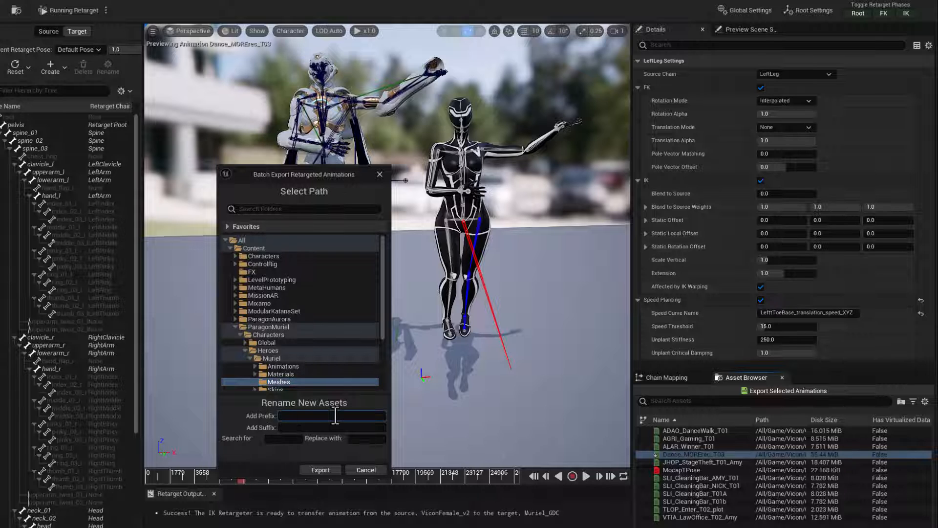
{"action": "type", "text": "Muriel"}
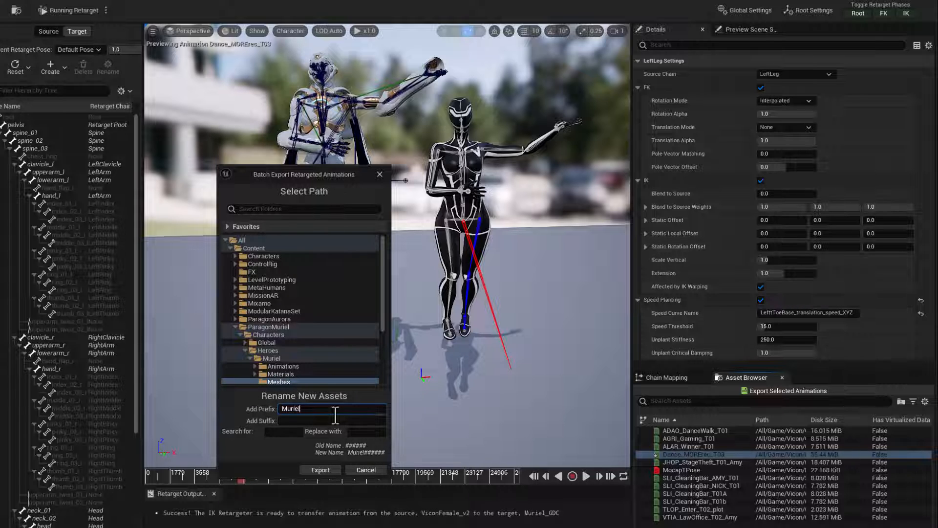
{"action": "type", "text": "_"}
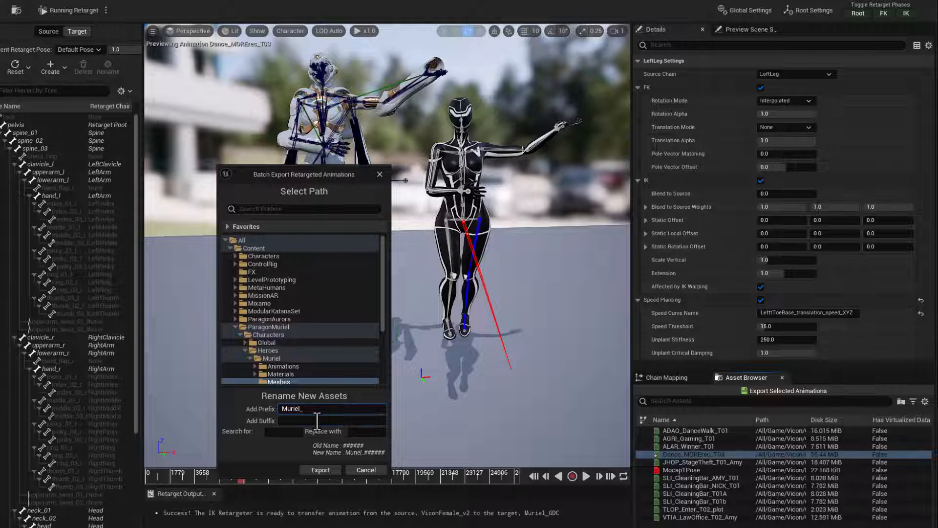
{"action": "type", "text": "_Foot"}
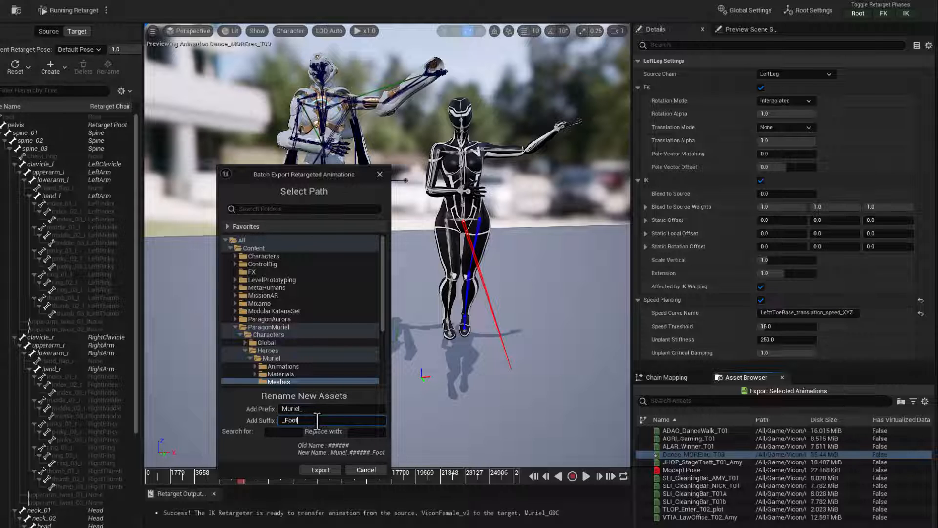
{"action": "type", "text": "Plats"}
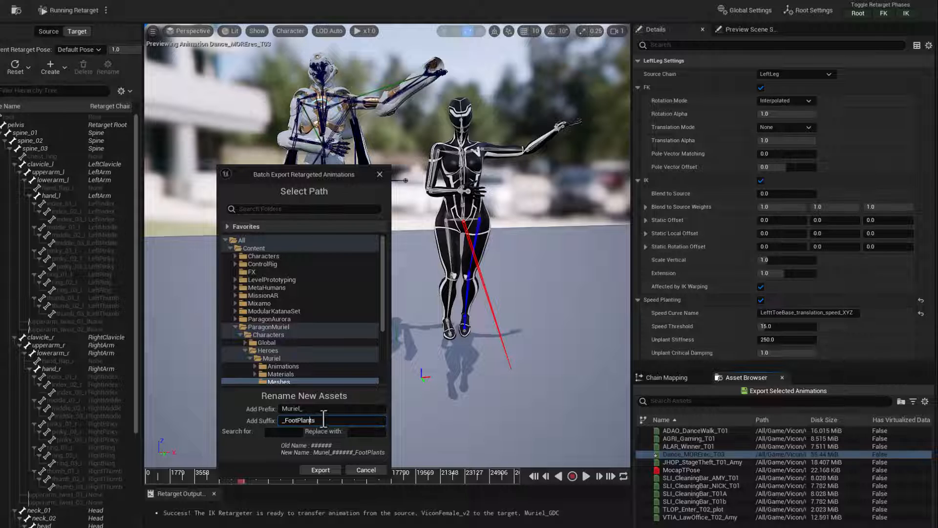
{"action": "left_click", "coordinate": [320, 469]}
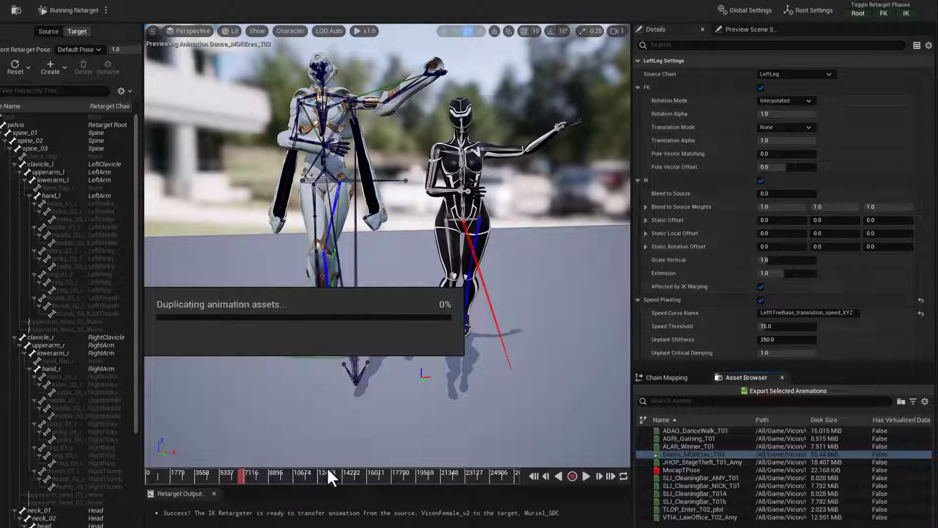